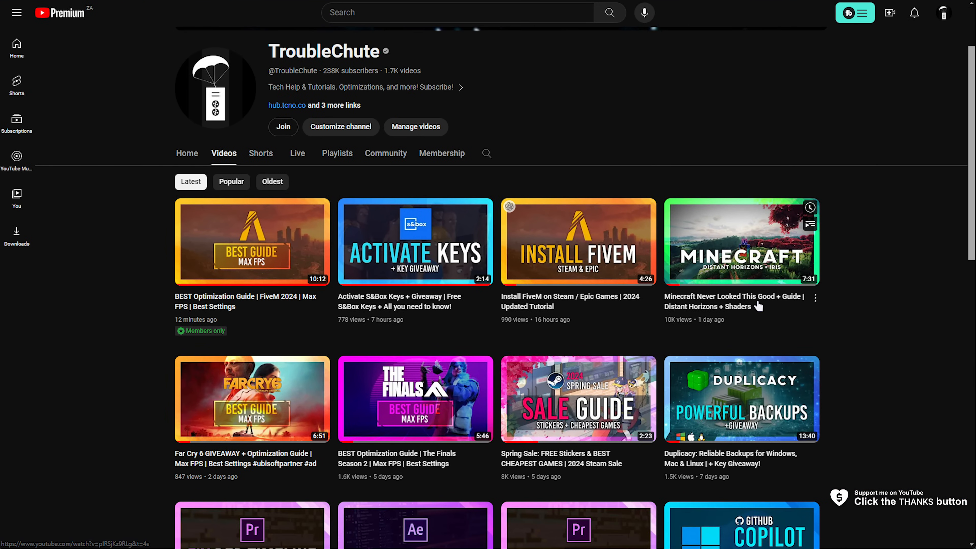
- Open the 'Minecraft Never Looked This Good + Guide | Distant Horizons + Shaders' video
{"action": "left_click", "coordinate": [741, 242]}
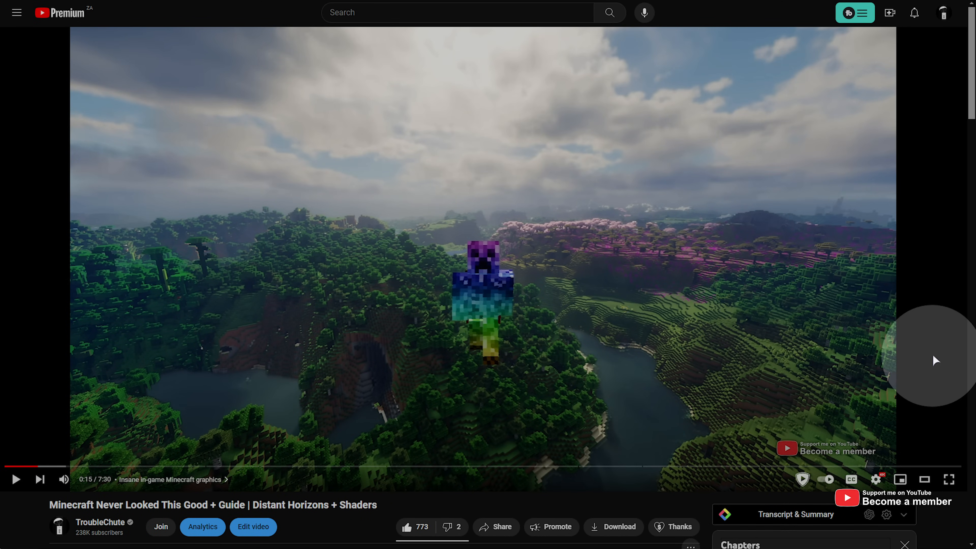
{"action": "mouse_move", "coordinate": [930, 316]}
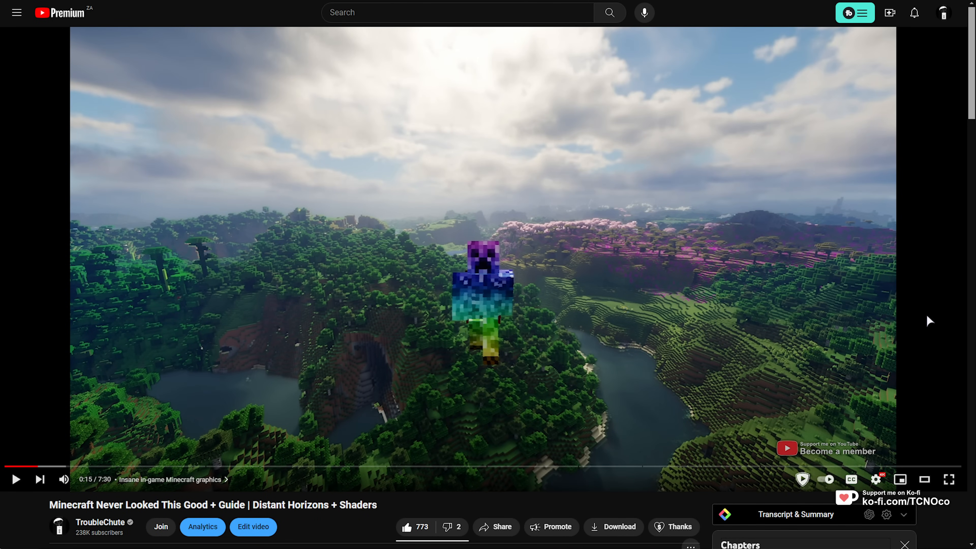
{"action": "mouse_move", "coordinate": [476, 301]}
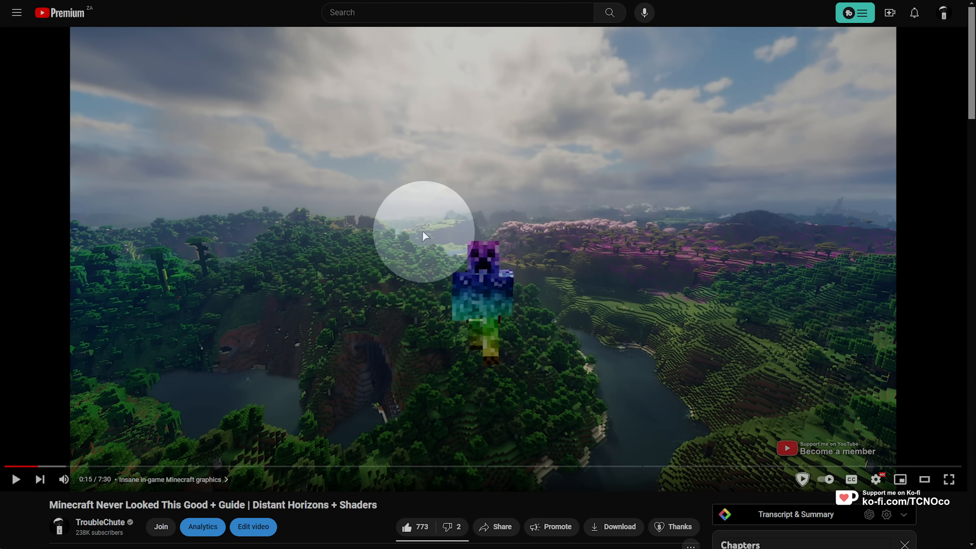
{"action": "mouse_move", "coordinate": [459, 232]}
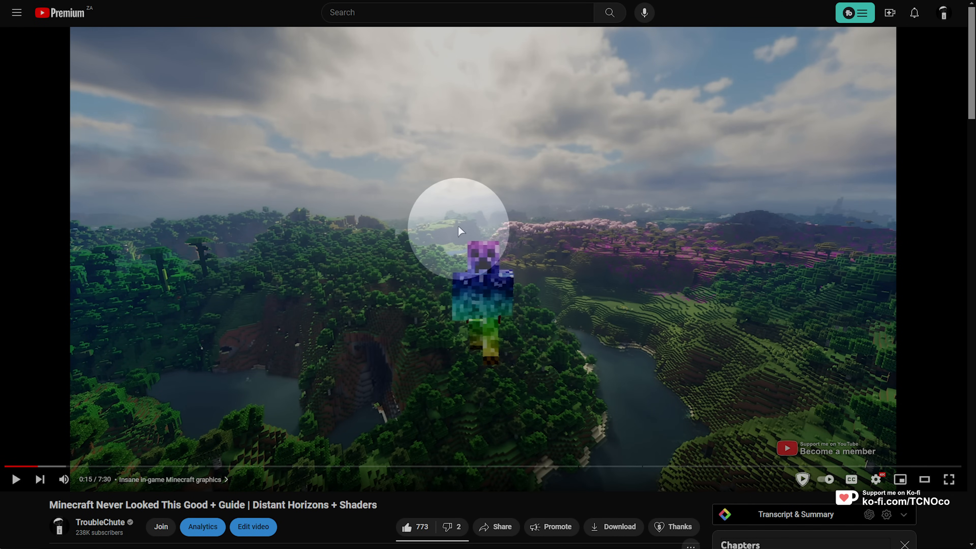
{"action": "mouse_move", "coordinate": [485, 236]}
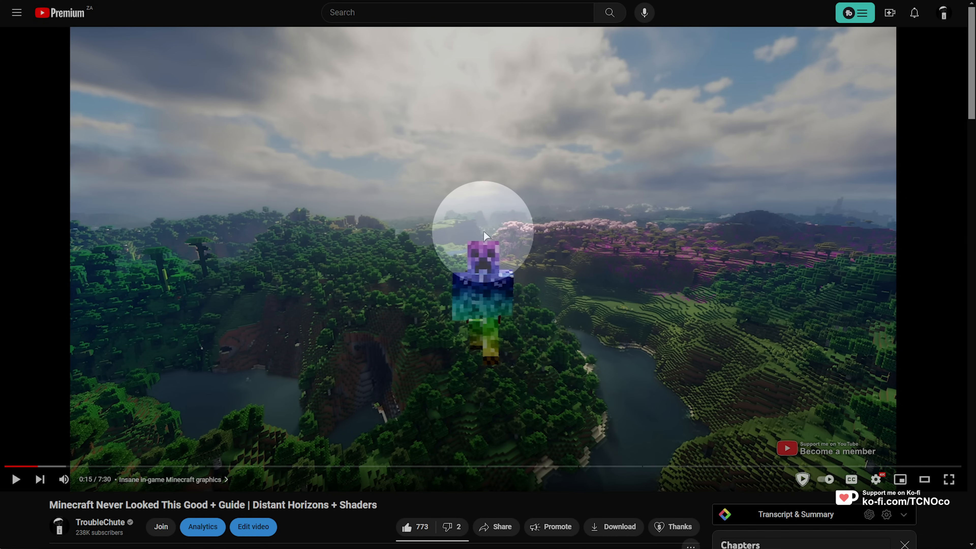
{"action": "mouse_move", "coordinate": [446, 325]}
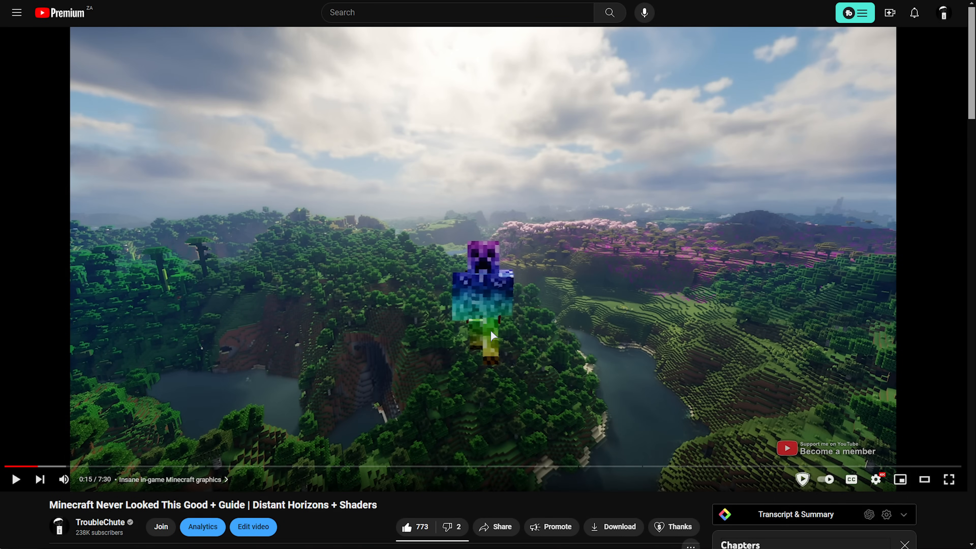
{"action": "mouse_move", "coordinate": [598, 321]}
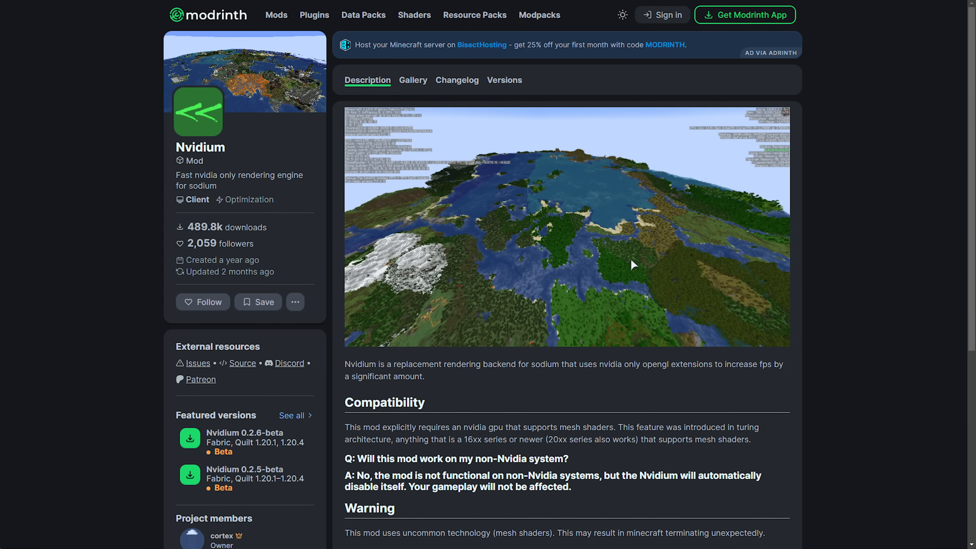
{"action": "mouse_move", "coordinate": [620, 261]}
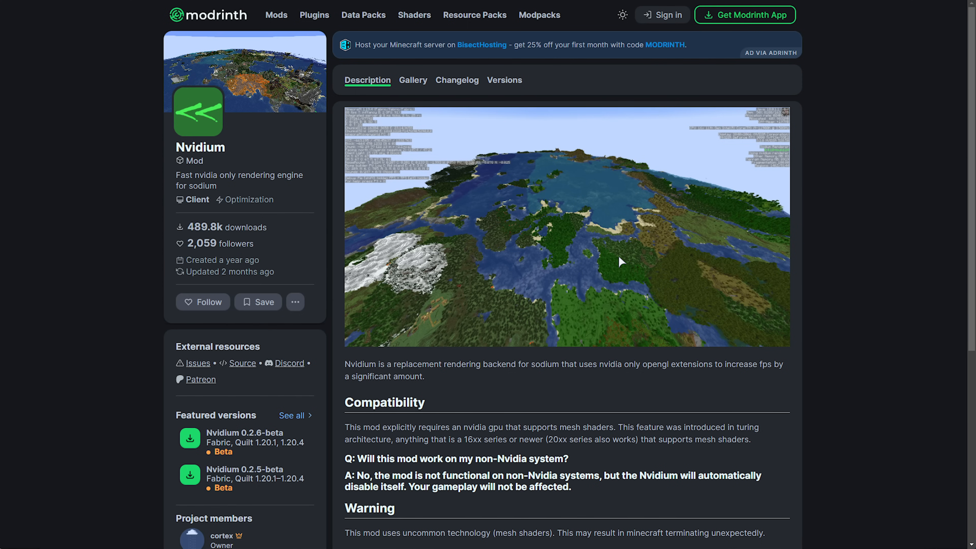
{"action": "mouse_move", "coordinate": [505, 381]}
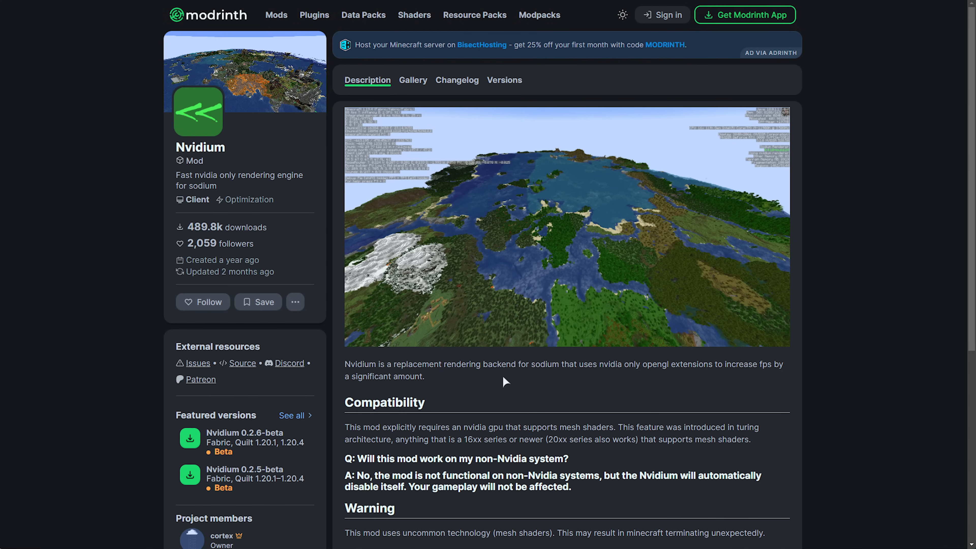
{"action": "mouse_move", "coordinate": [665, 382]}
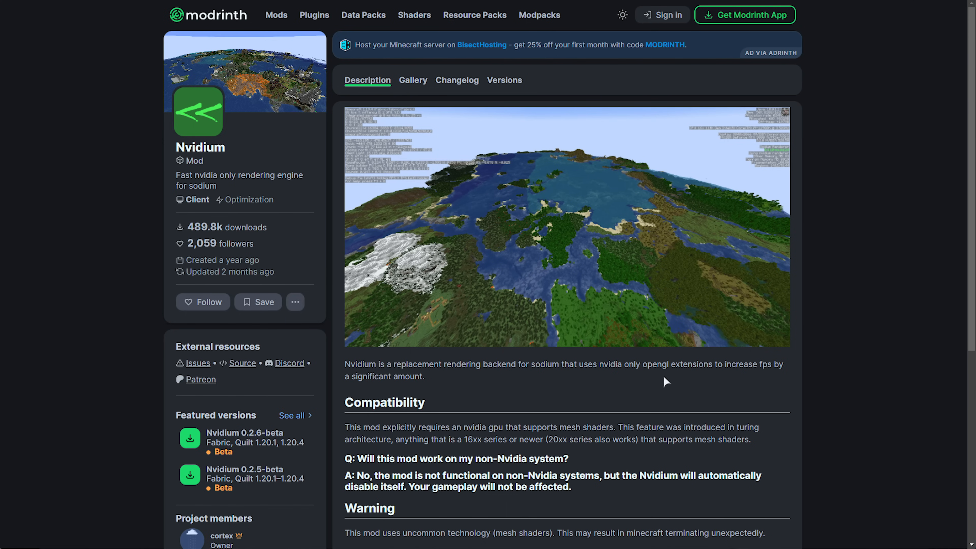
- Highlight the 'opengl extensions' phrase in the Nvidium description
{"action": "double_click", "coordinate": [677, 364]}
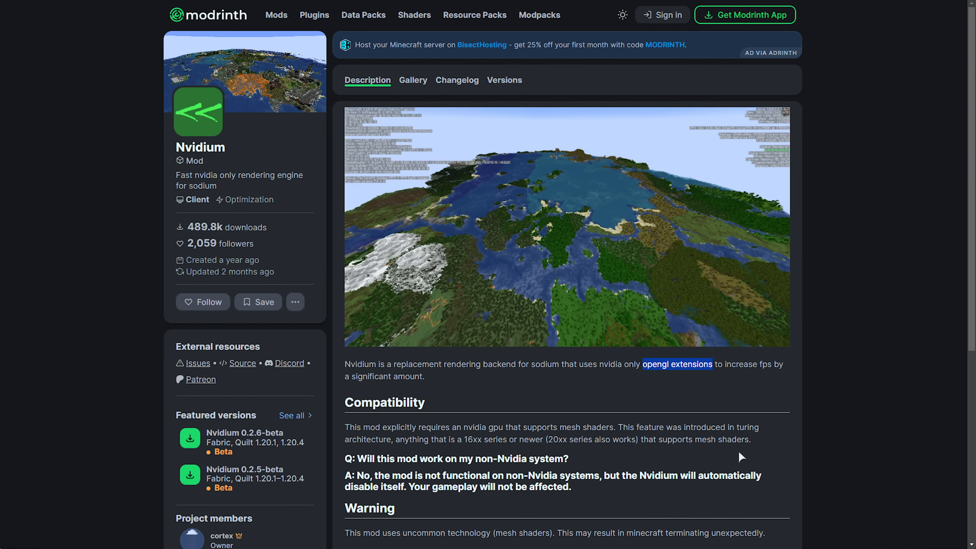
{"action": "mouse_move", "coordinate": [781, 451]}
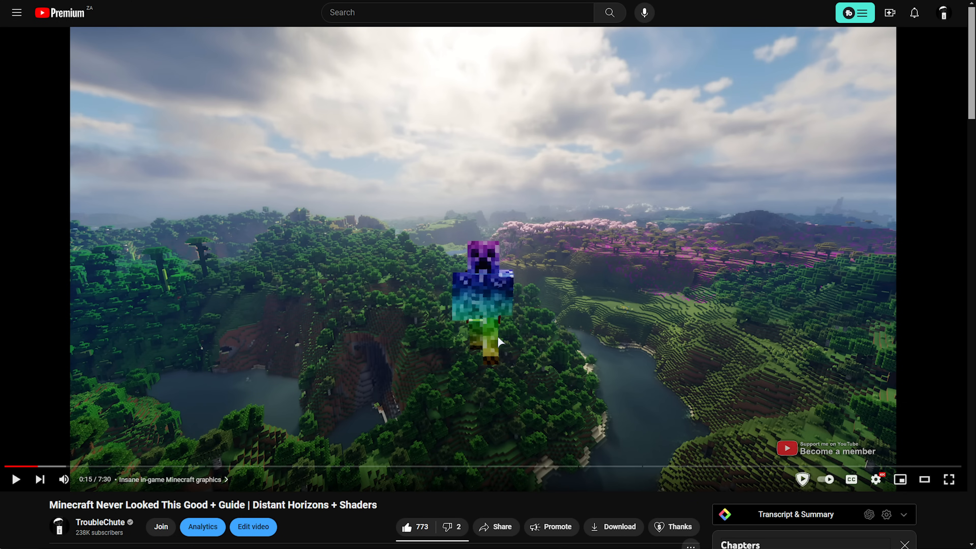
{"action": "mouse_move", "coordinate": [682, 428]}
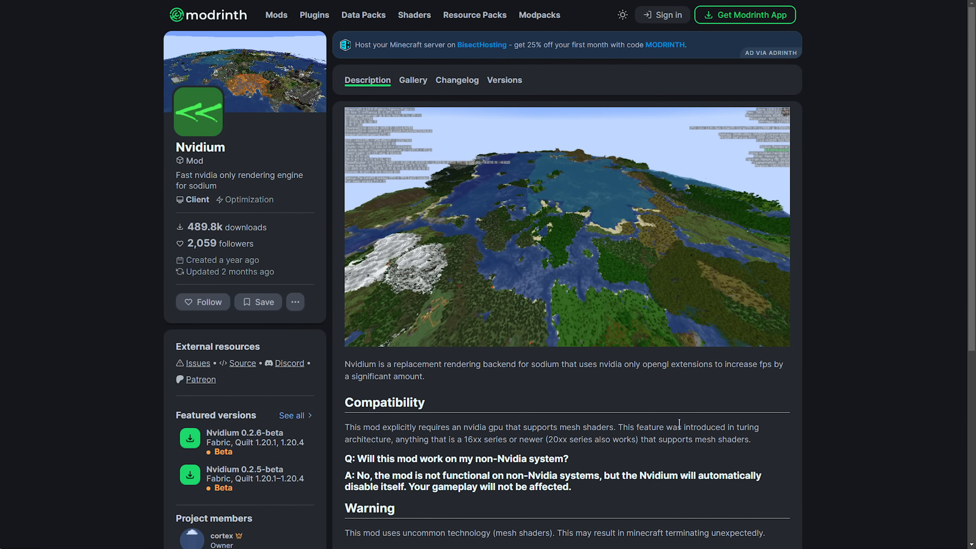
{"action": "mouse_move", "coordinate": [667, 429]}
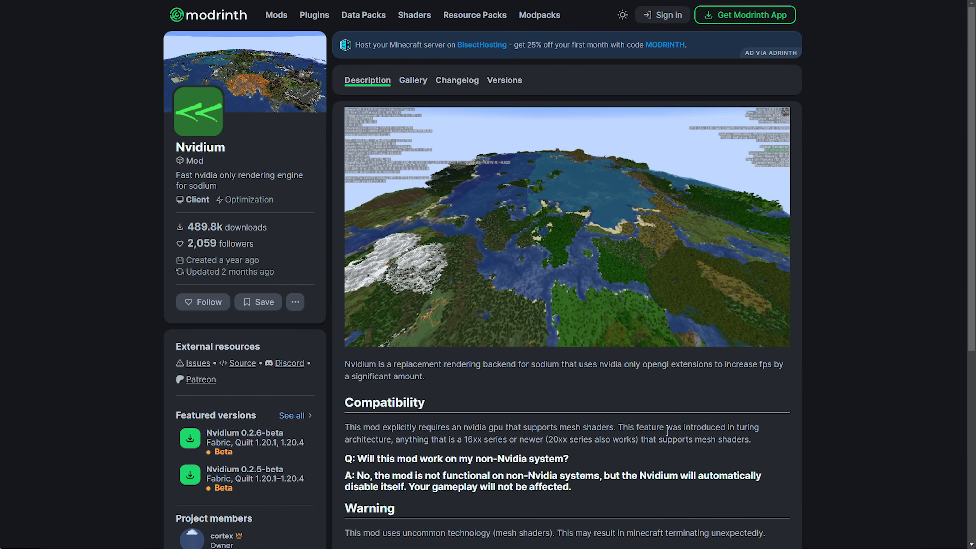
{"action": "mouse_move", "coordinate": [671, 383]}
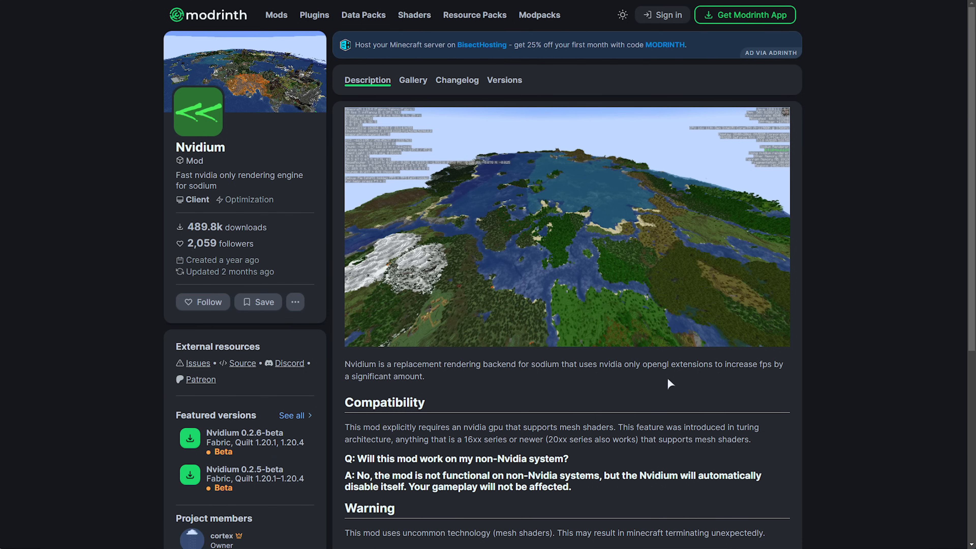
{"action": "mouse_move", "coordinate": [616, 351]}
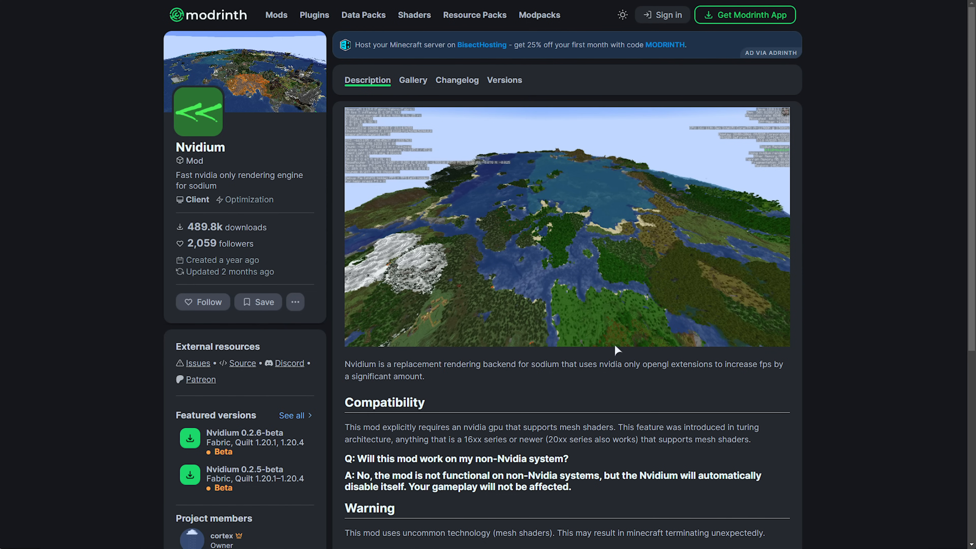
{"action": "mouse_move", "coordinate": [626, 336]}
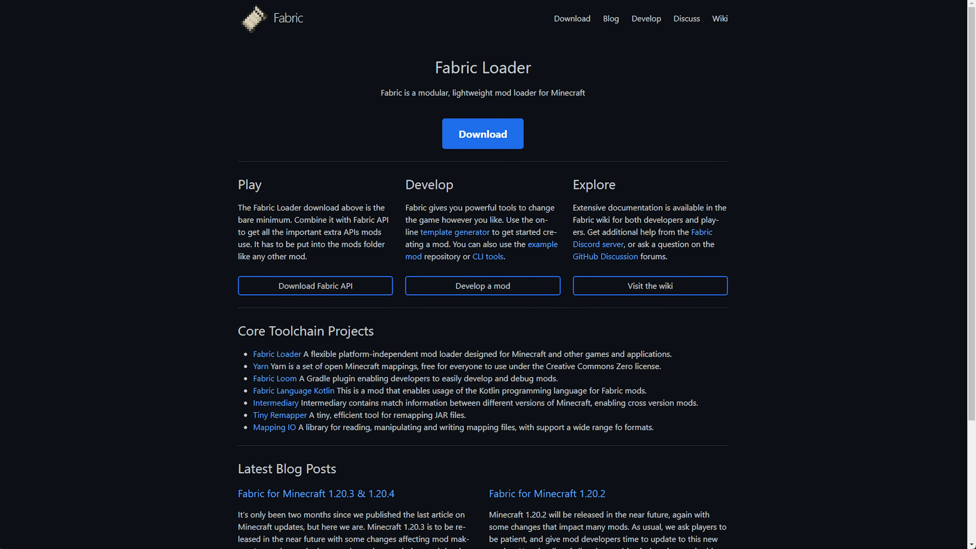
{"action": "mouse_move", "coordinate": [487, 123]}
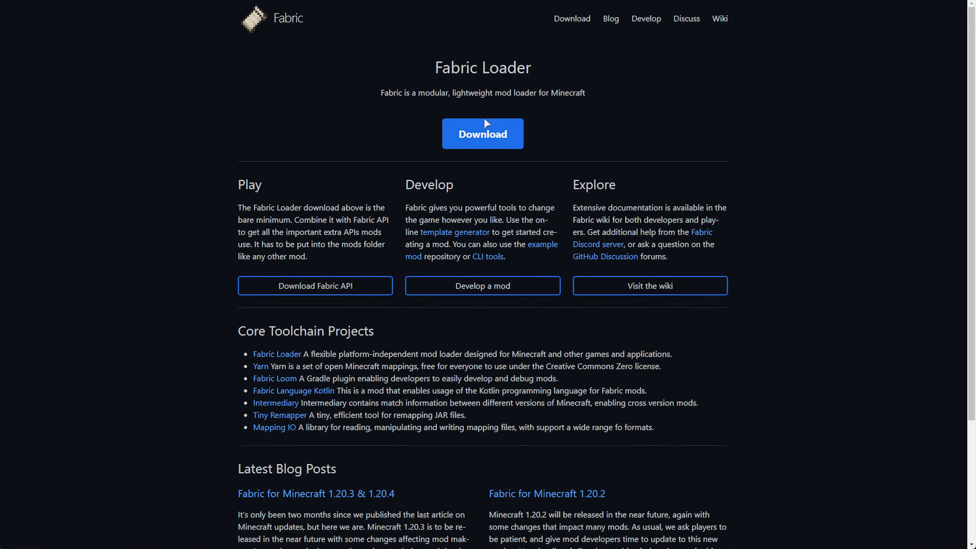
- Go to the Fabric Loader download page and choose Minecraft version 1.20.4
{"action": "left_click", "coordinate": [481, 133]}
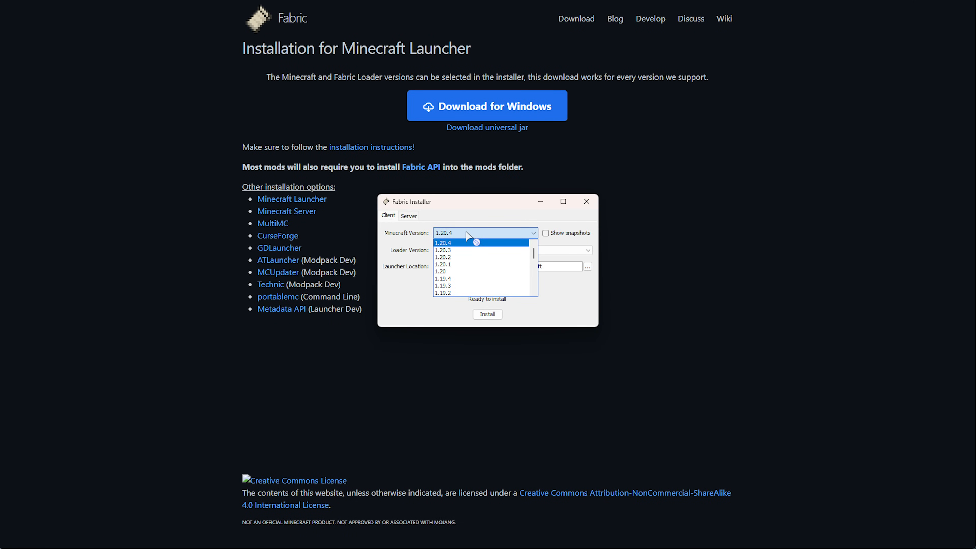
{"action": "left_click", "coordinate": [441, 242]}
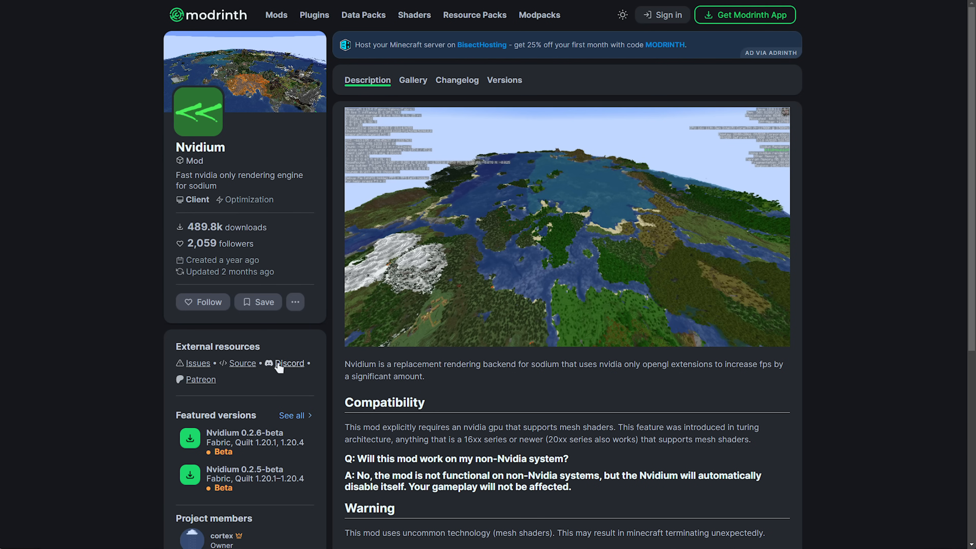
{"action": "scroll", "scroll_direction": "down", "scroll_amount": 3}
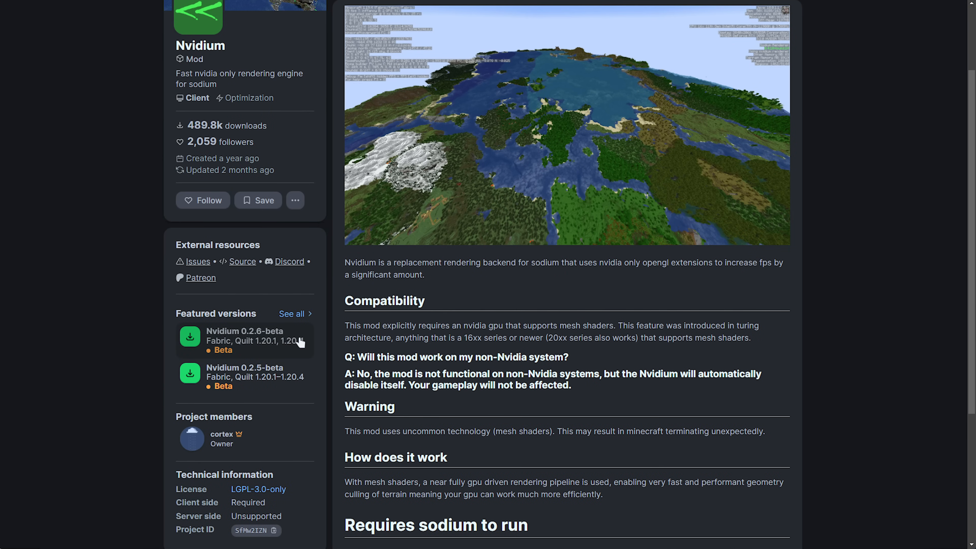
{"action": "mouse_move", "coordinate": [373, 400]}
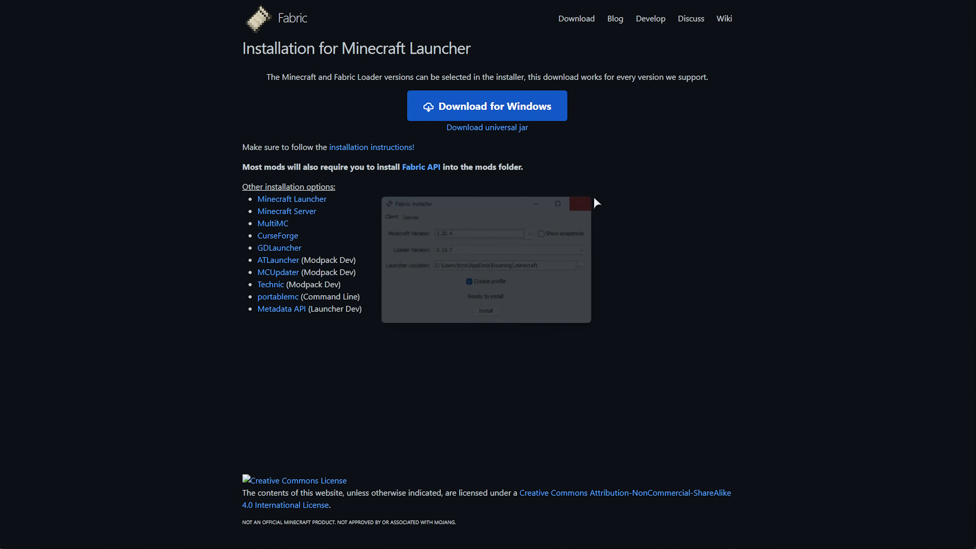
{"action": "mouse_move", "coordinate": [421, 167]}
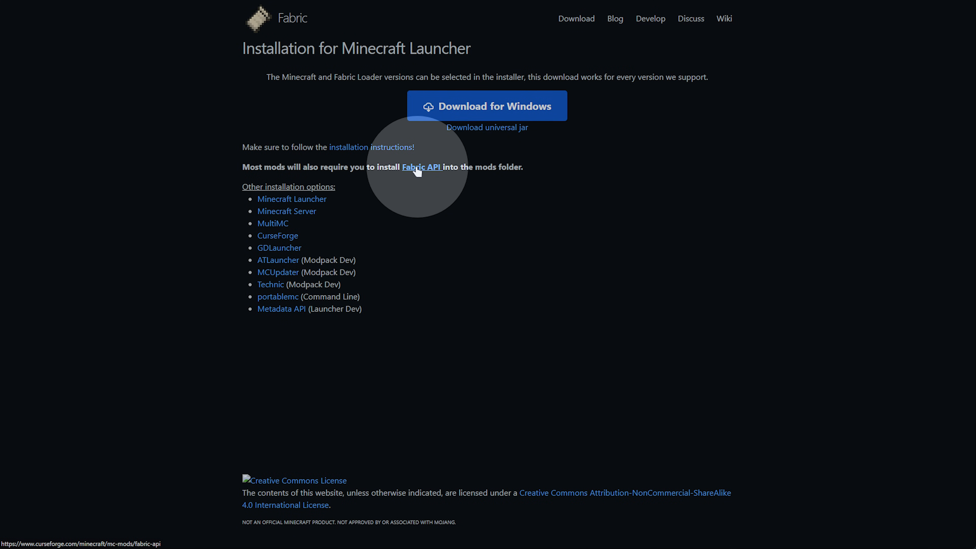
- On the Fabric API page, filter the versions list to Minecraft 1.20.4
{"action": "left_click", "coordinate": [421, 166]}
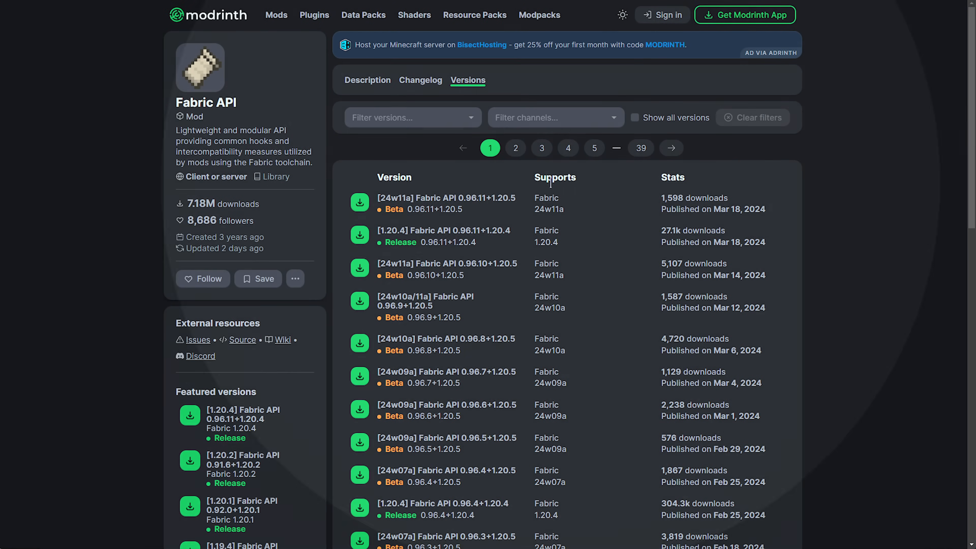
{"action": "left_click", "coordinate": [412, 117]}
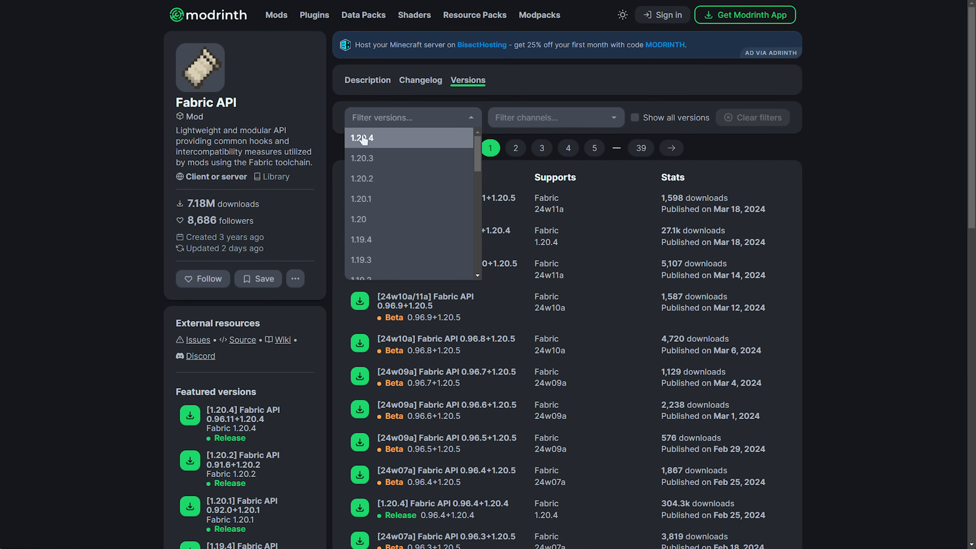
{"action": "left_click", "coordinate": [364, 138]}
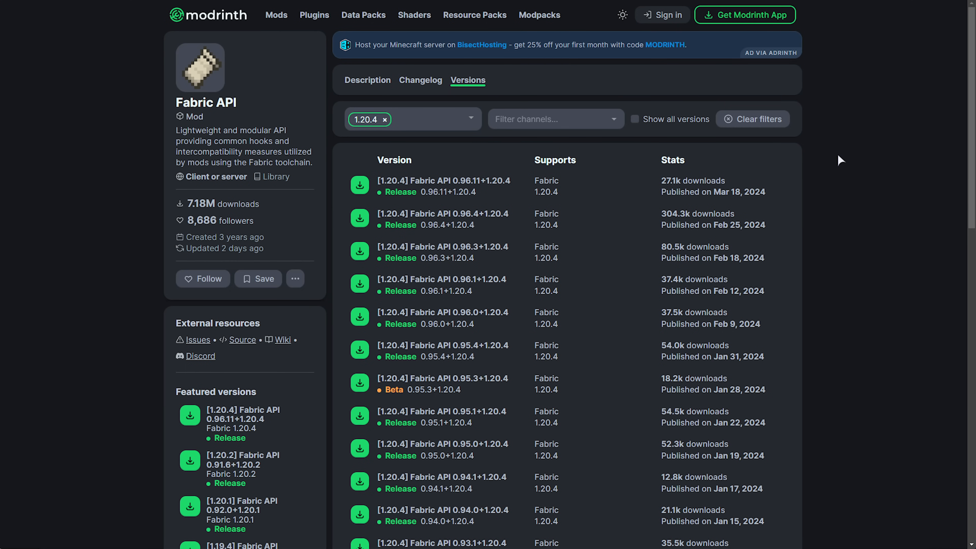
{"action": "mouse_move", "coordinate": [260, 315]}
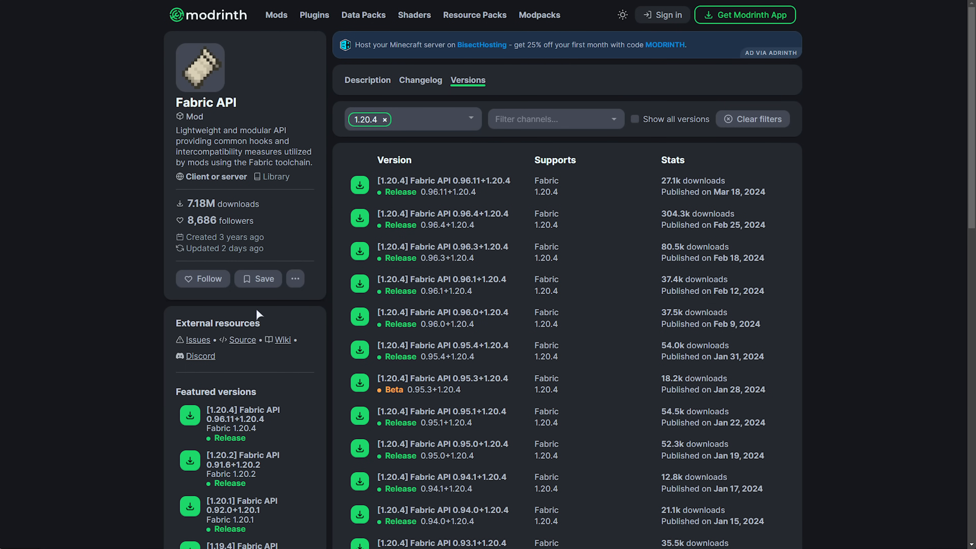
{"action": "mouse_move", "coordinate": [91, 380]}
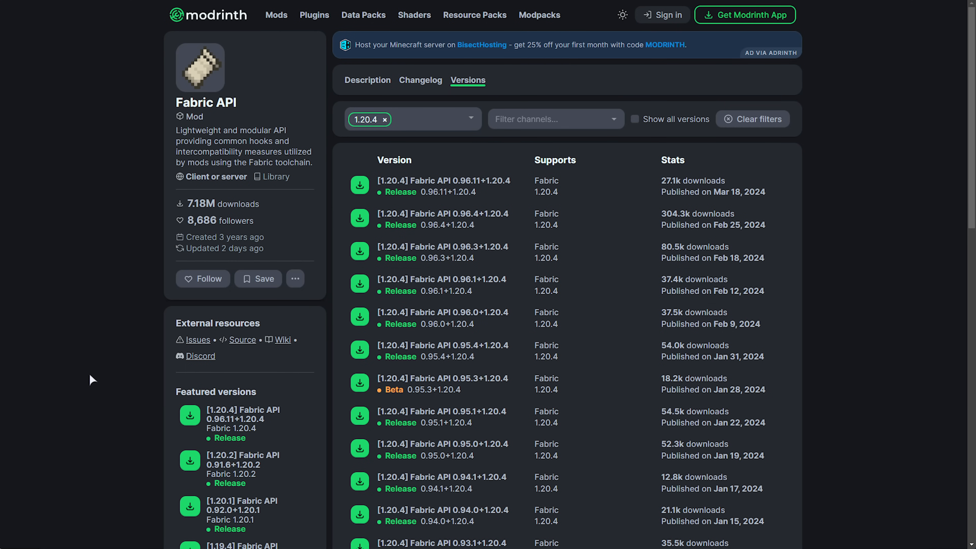
{"action": "mouse_move", "coordinate": [181, 354]}
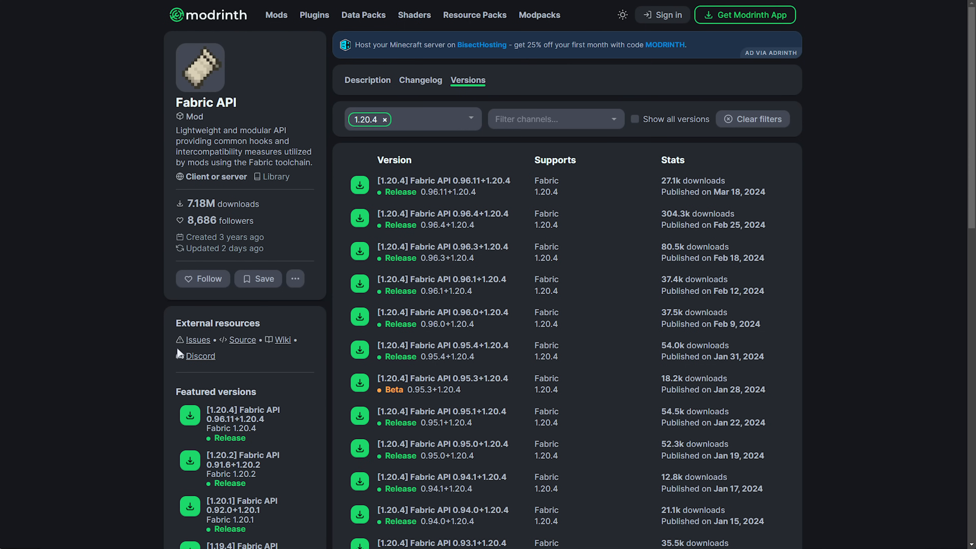
- Via Win+R %AppData%, open .minecraft\mods and check the view options for hidden items
{"action": "key", "text": "win+r"}
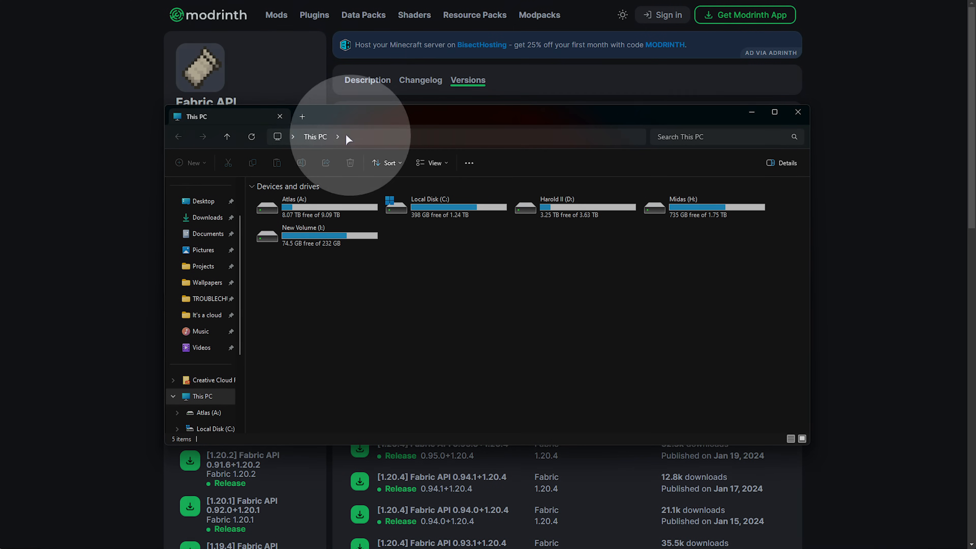
{"action": "mouse_move", "coordinate": [391, 141]}
{"action": "type", "text": "%AppData%"}
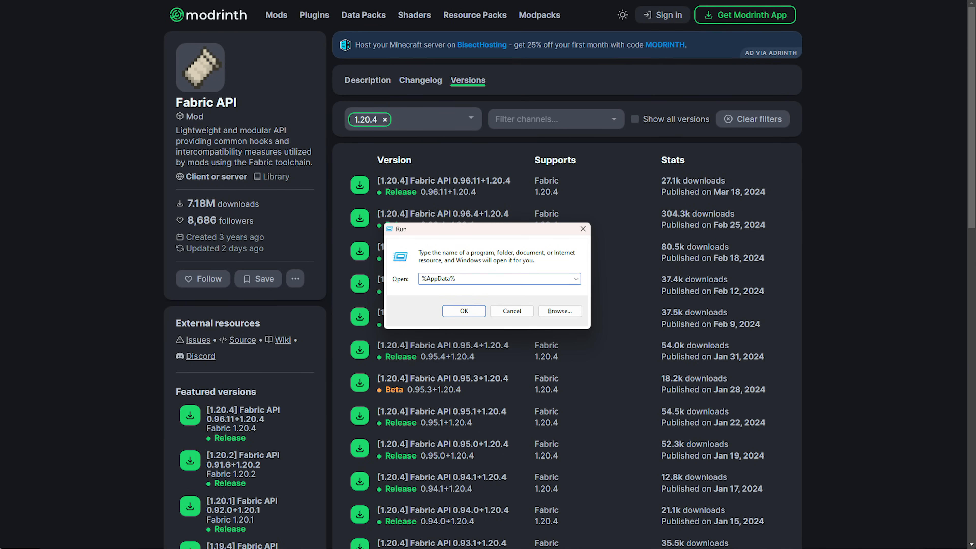
{"action": "left_click", "coordinate": [464, 310]}
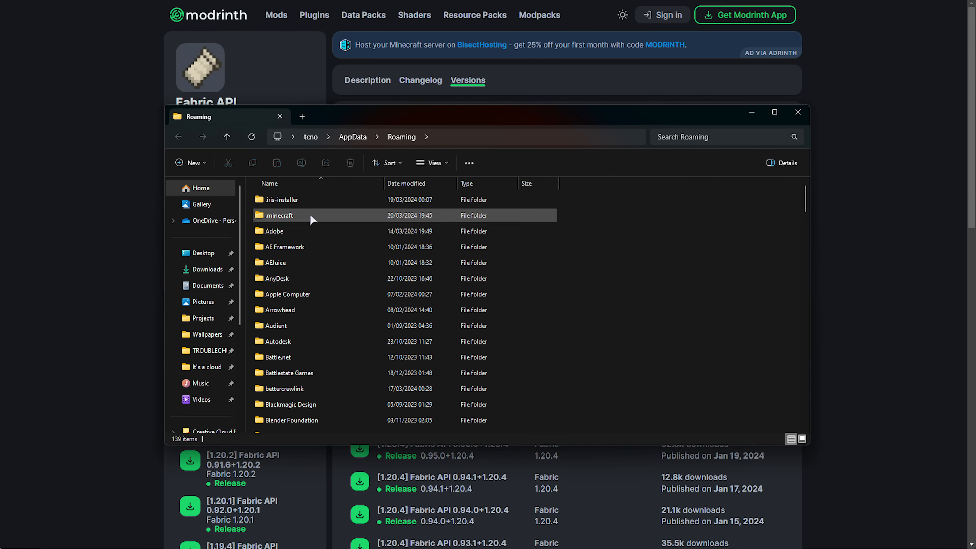
{"action": "double_click", "coordinate": [279, 215]}
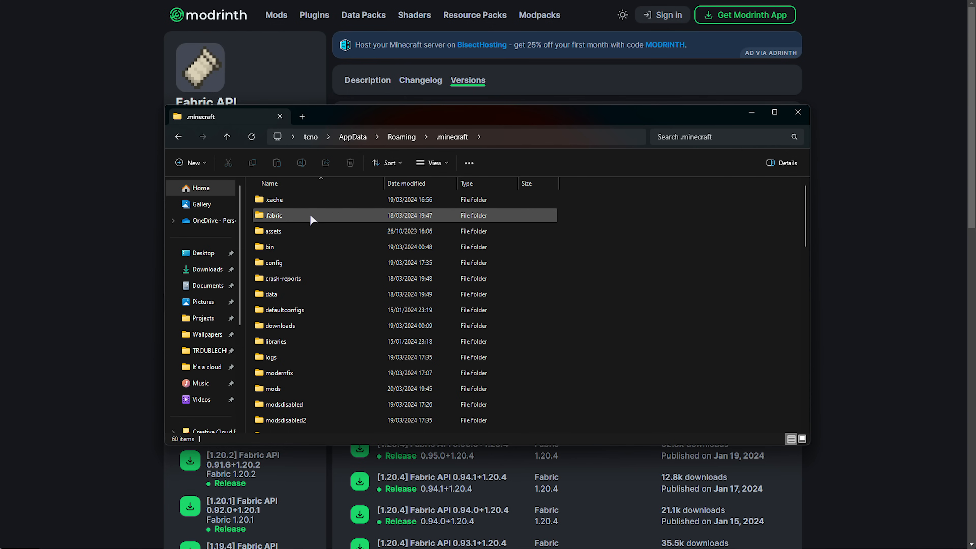
{"action": "left_click", "coordinate": [272, 388]}
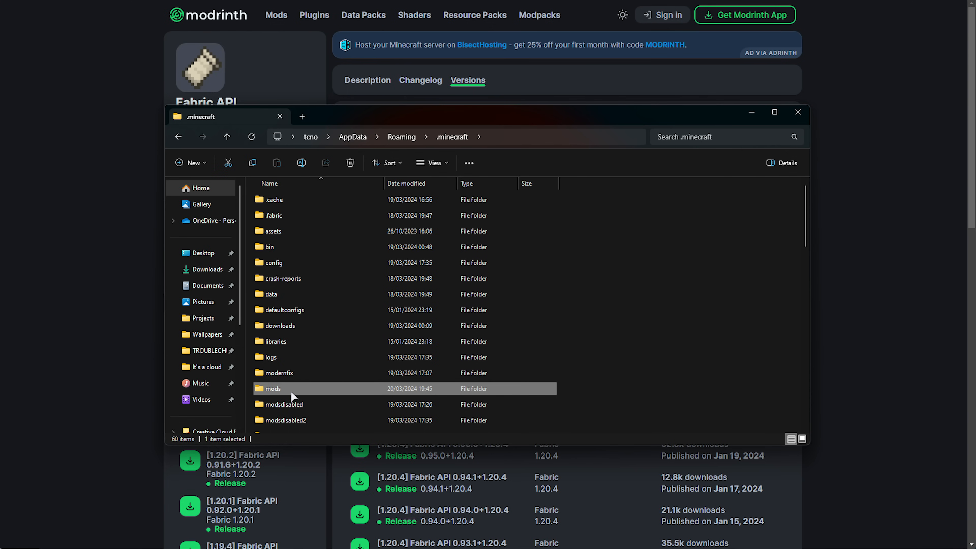
{"action": "double_click", "coordinate": [273, 388]}
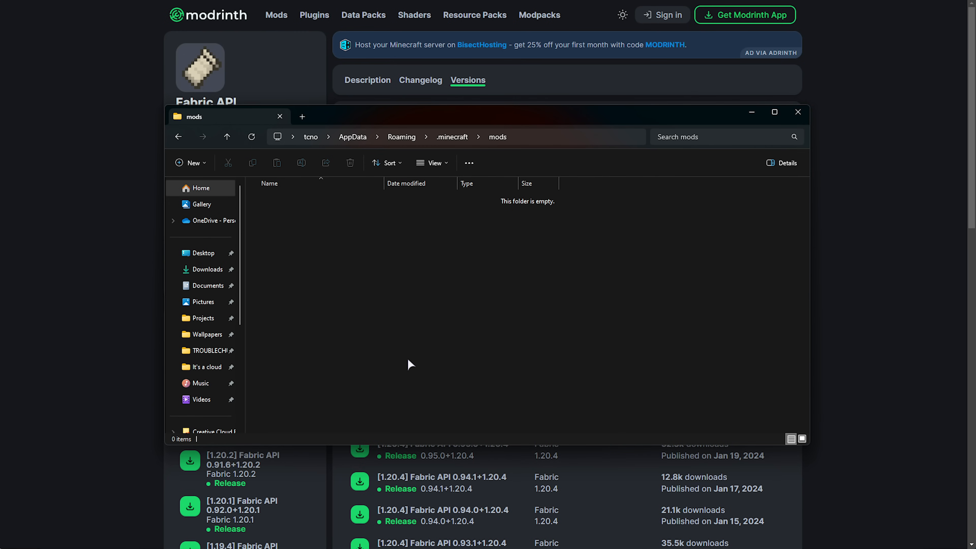
{"action": "mouse_move", "coordinate": [493, 309]}
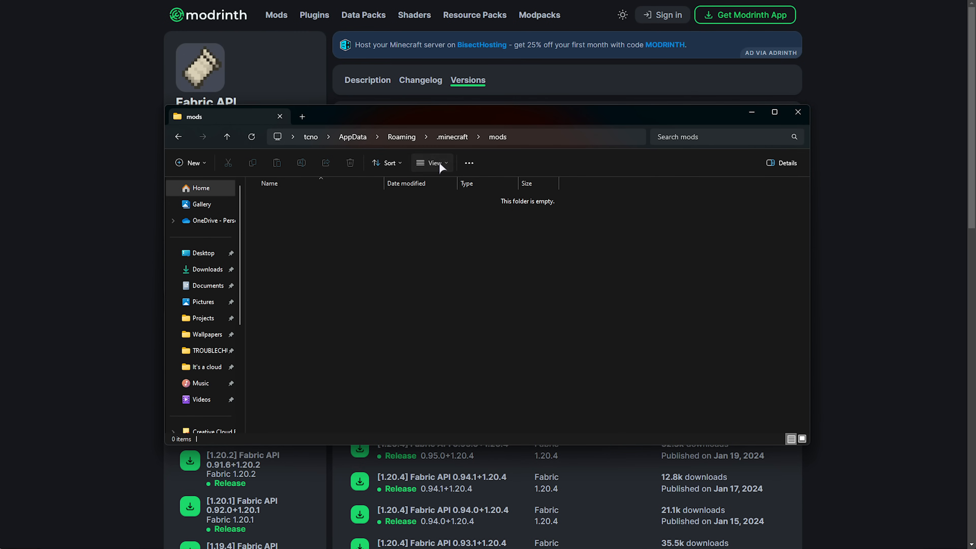
{"action": "left_click", "coordinate": [432, 162]}
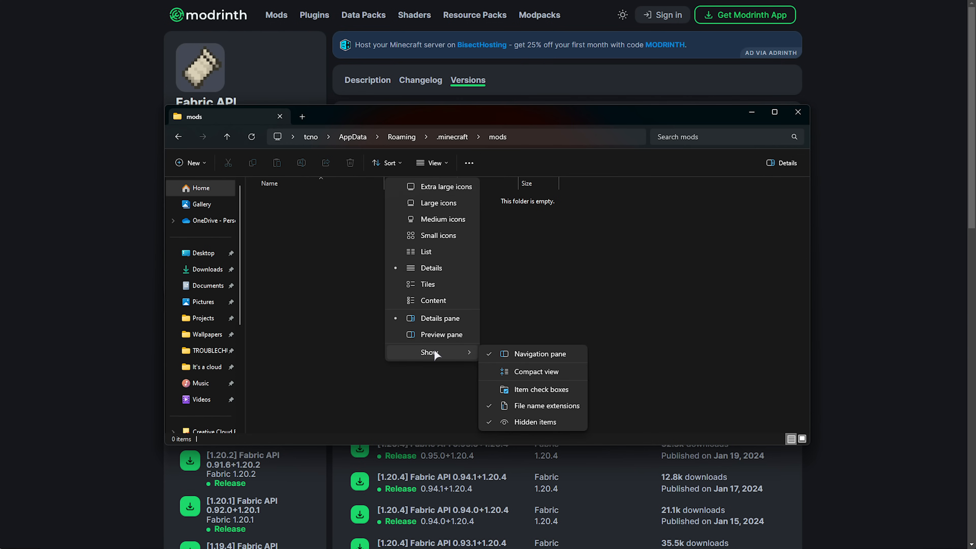
{"action": "mouse_move", "coordinate": [549, 427]}
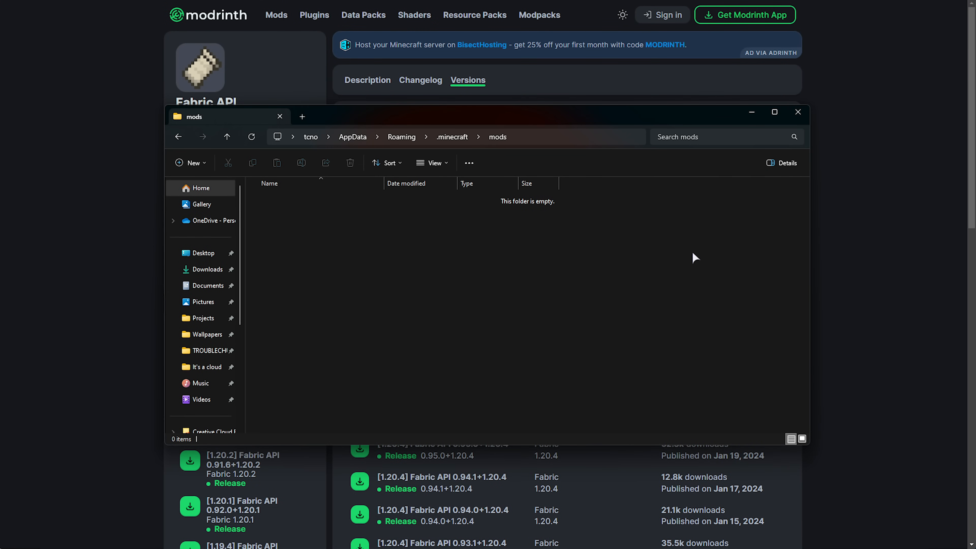
{"action": "mouse_move", "coordinate": [521, 300]}
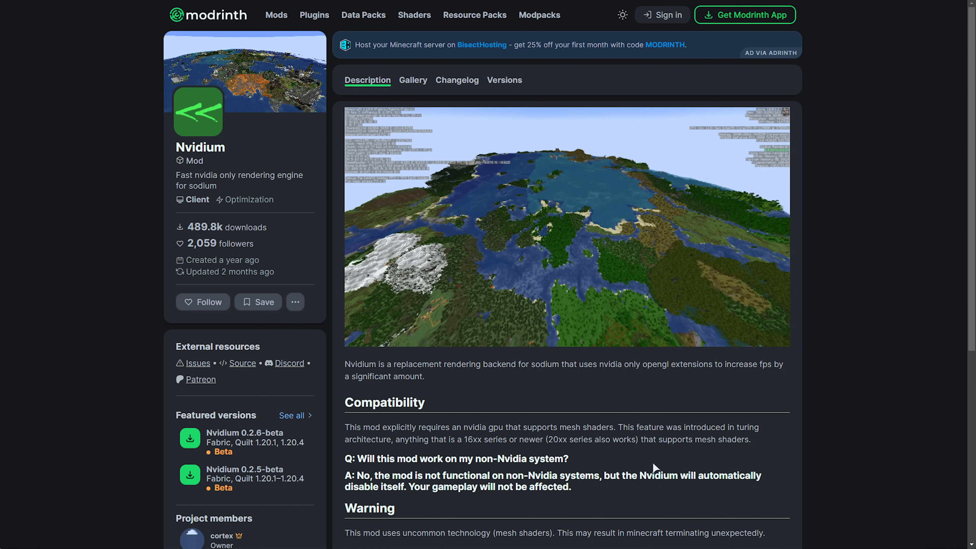
- Filter Nvidium versions to 1.20.4 and download the 0.2.6-beta jar
{"action": "double_click", "coordinate": [543, 363]}
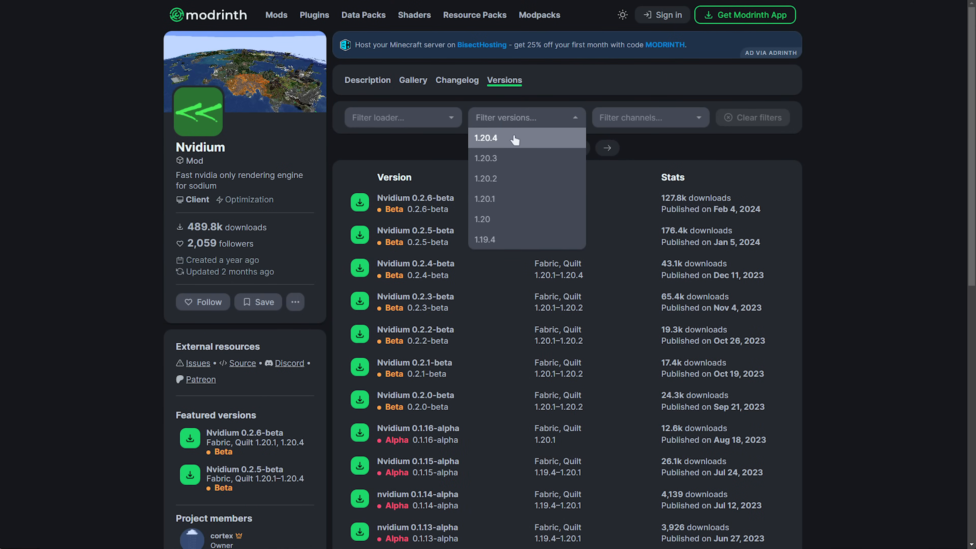
{"action": "left_click", "coordinate": [486, 138]}
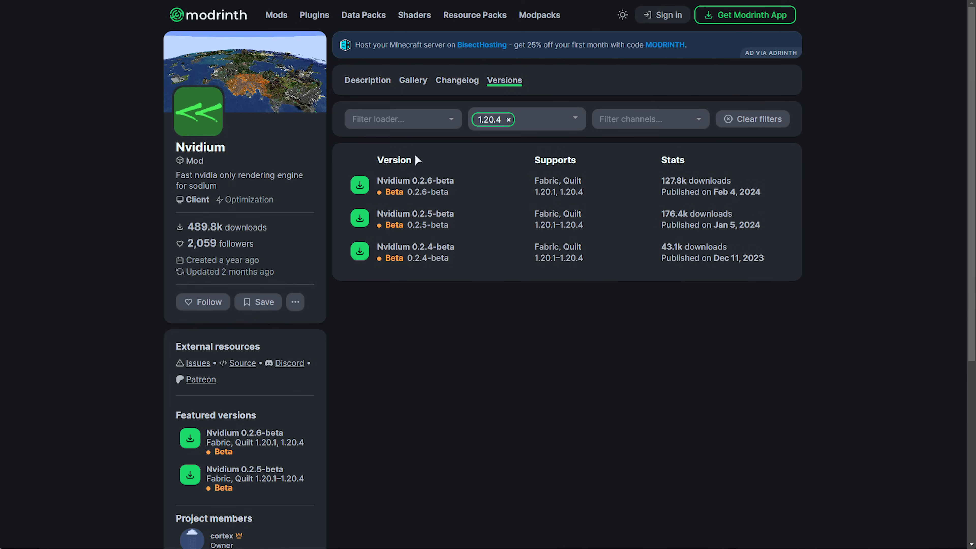
{"action": "left_click", "coordinate": [359, 185]}
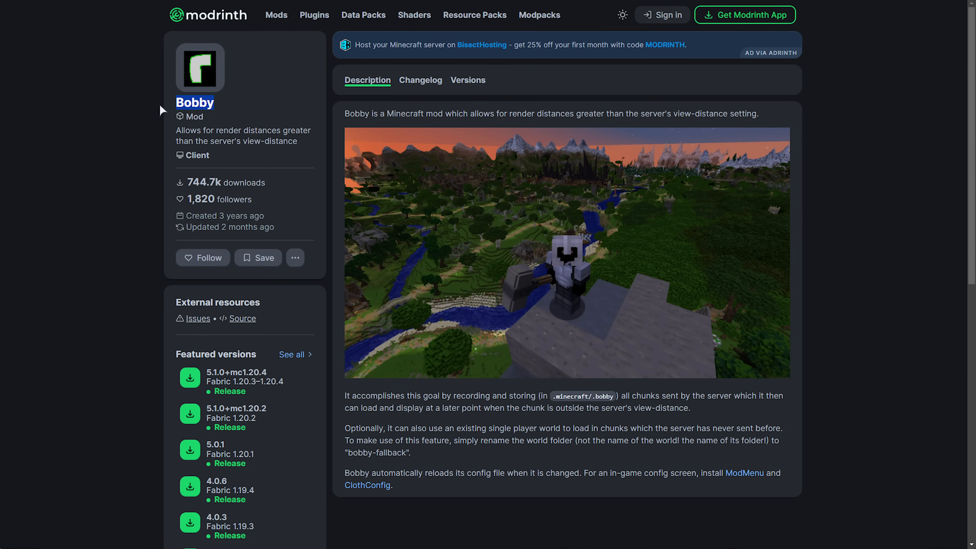
- Move the jar into the mods folder and show Bobby's versions list
{"action": "left_click_drag", "start_coordinate": [194, 102], "coordinate": [307, 130]}
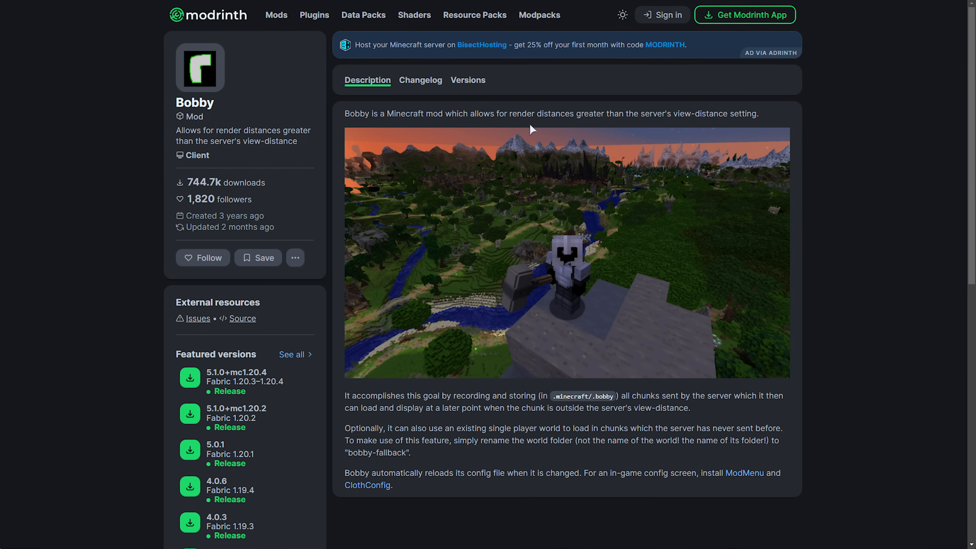
{"action": "left_click", "coordinate": [468, 79]}
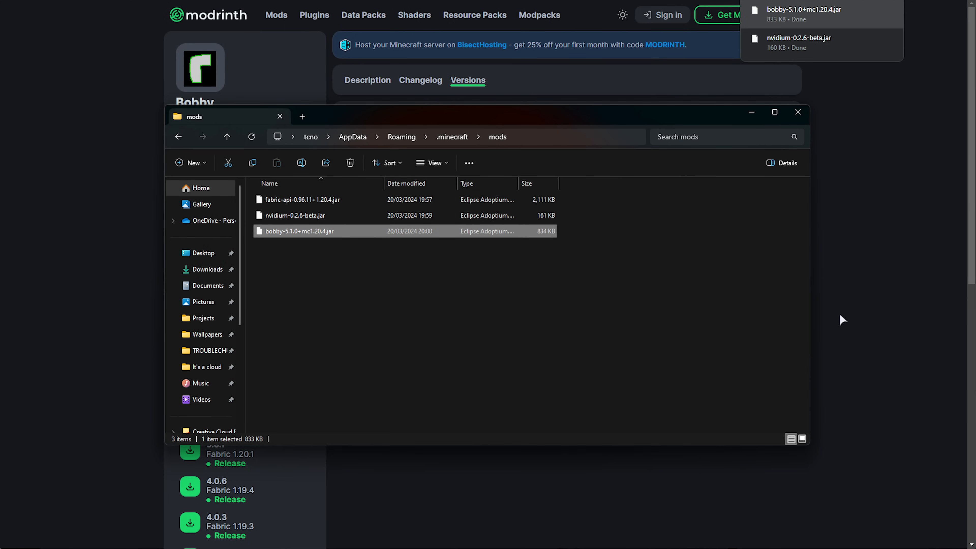
{"action": "mouse_move", "coordinate": [887, 336]}
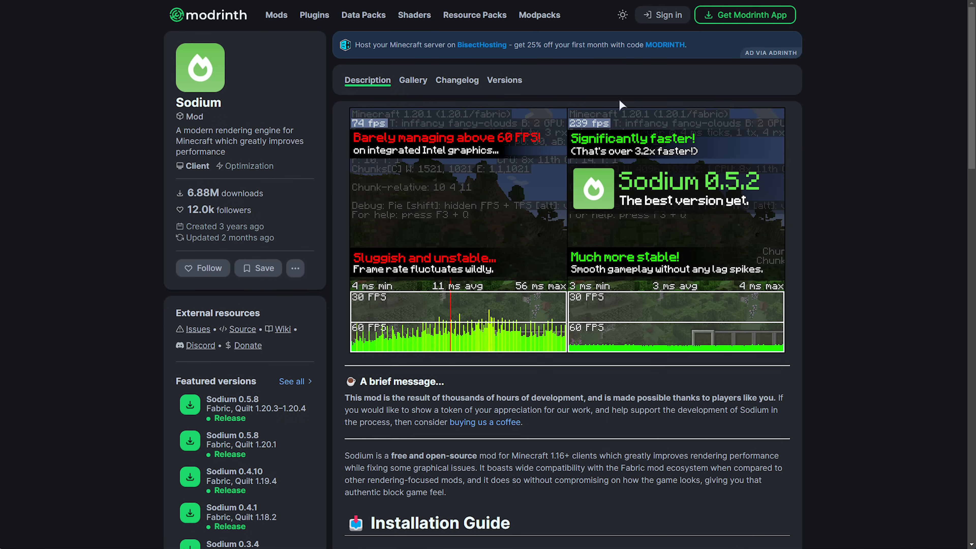
{"action": "mouse_move", "coordinate": [622, 330]}
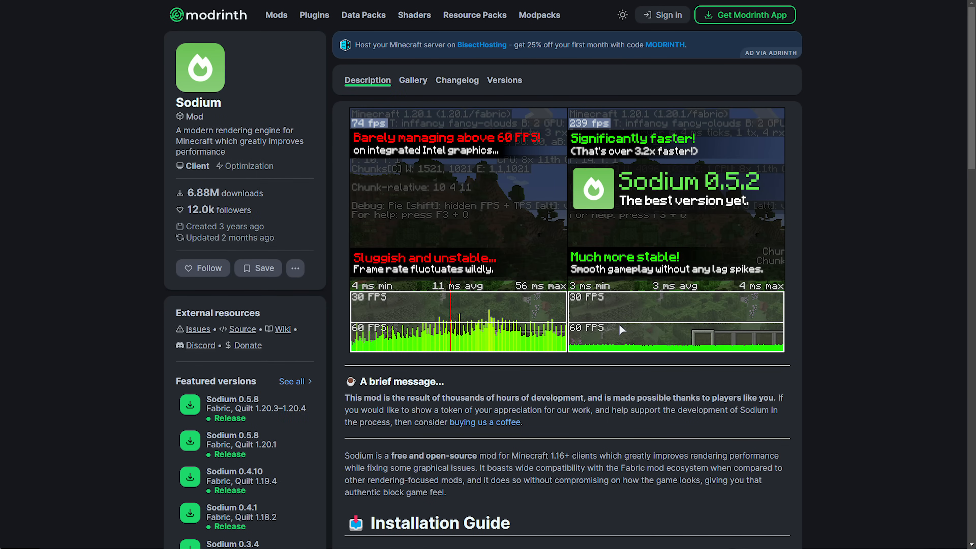
- Browse Sodium Extra and its version filter, then move on toward Lithium
{"action": "left_click", "coordinate": [504, 80]}
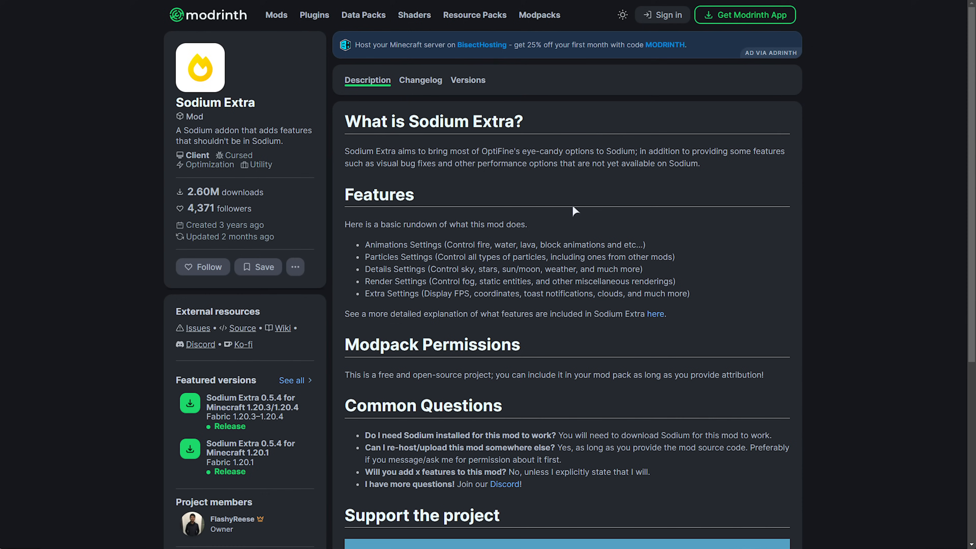
{"action": "mouse_move", "coordinate": [326, 333]}
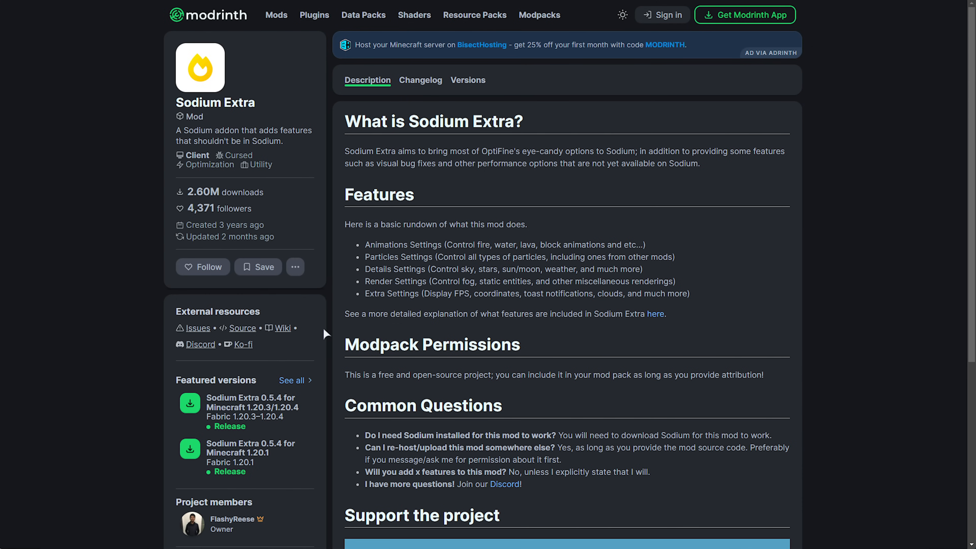
{"action": "left_click", "coordinate": [467, 79]}
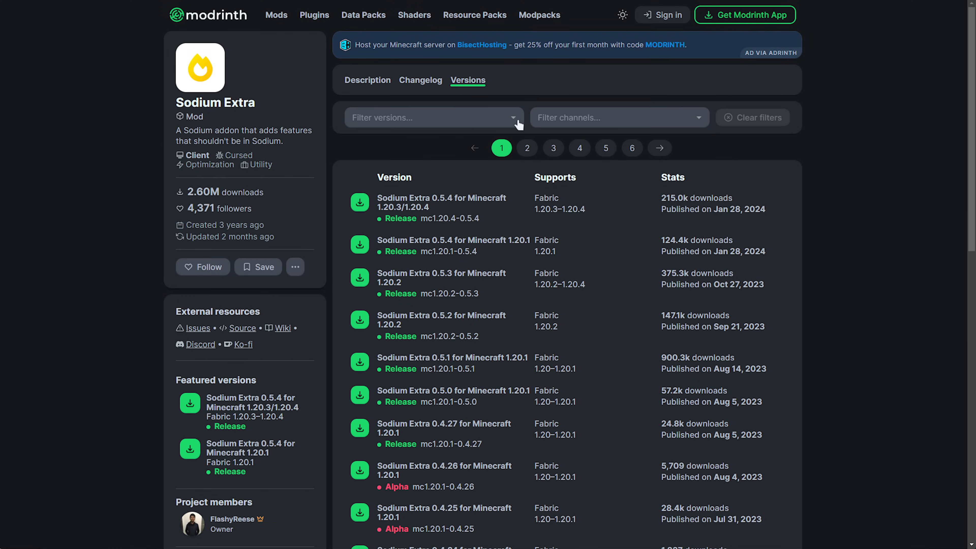
{"action": "left_click", "coordinate": [431, 117]}
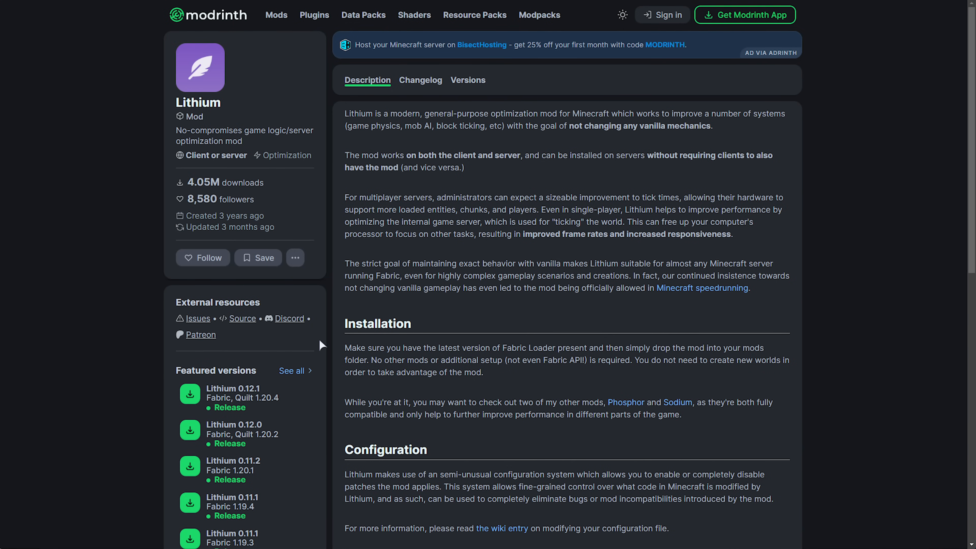
{"action": "left_click", "coordinate": [467, 80]}
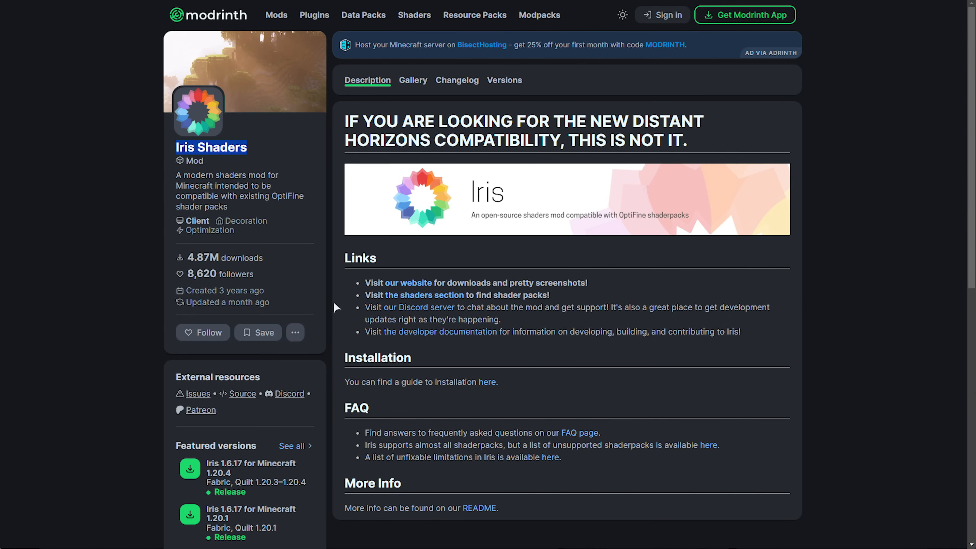
{"action": "mouse_move", "coordinate": [374, 269]}
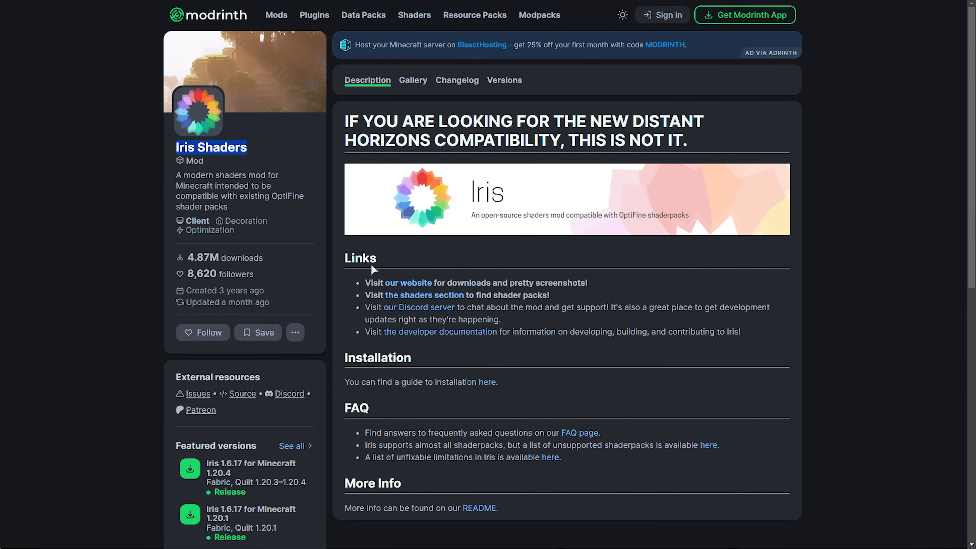
{"action": "mouse_move", "coordinate": [453, 291]}
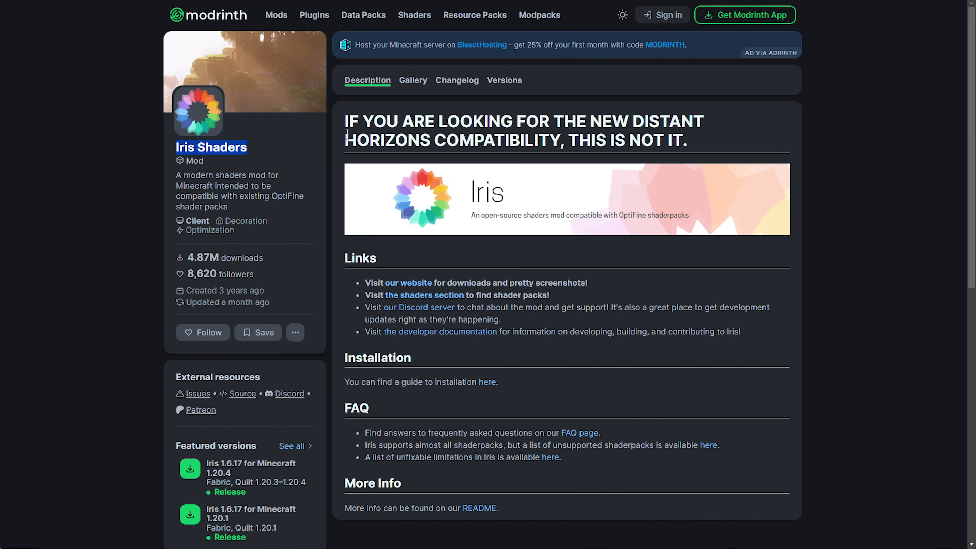
{"action": "mouse_move", "coordinate": [879, 81]}
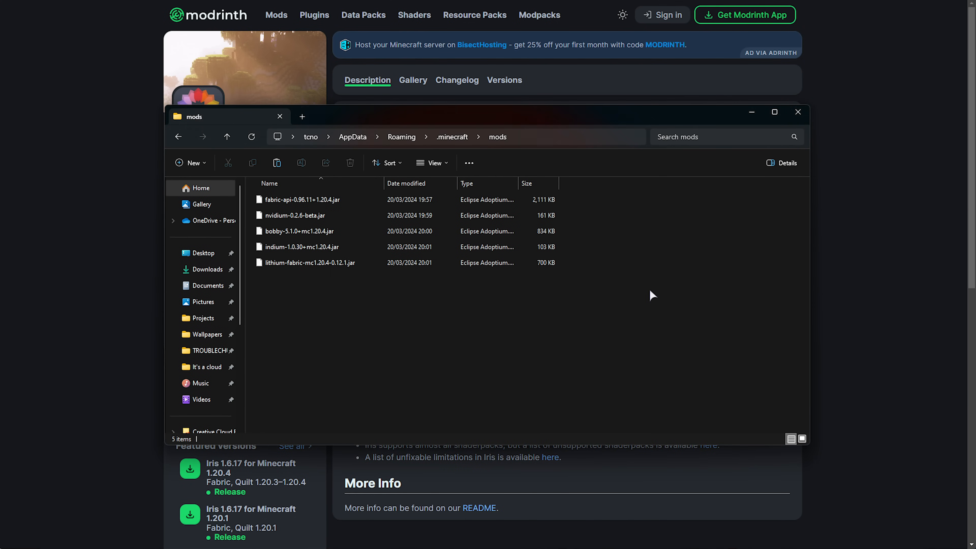
- Select the Sodium, Iris snapshot and other mod jars in modsdisabled2 for copying into mods
{"action": "left_click", "coordinate": [311, 294]}
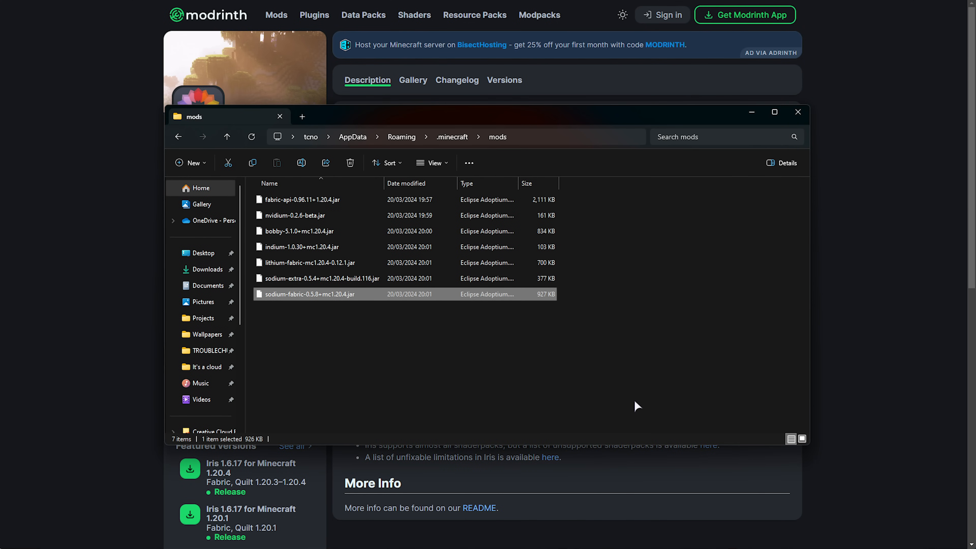
{"action": "mouse_move", "coordinate": [555, 368]}
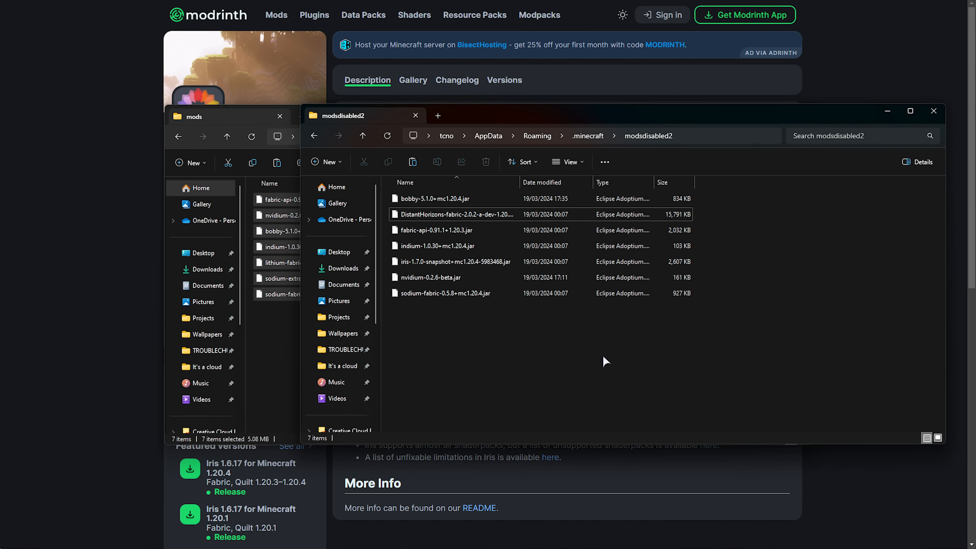
{"action": "mouse_move", "coordinate": [541, 314]}
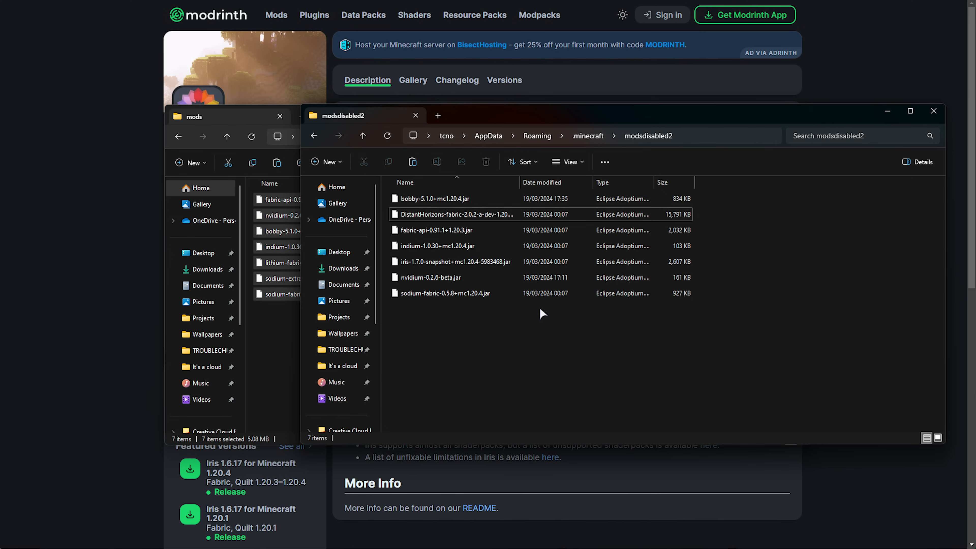
{"action": "left_click", "coordinate": [455, 261]}
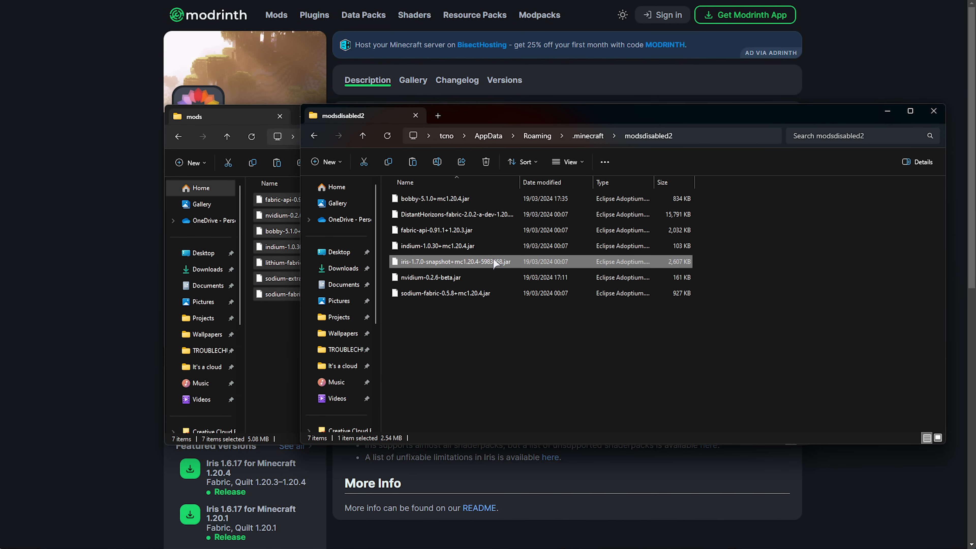
{"action": "left_click", "coordinate": [456, 214]}
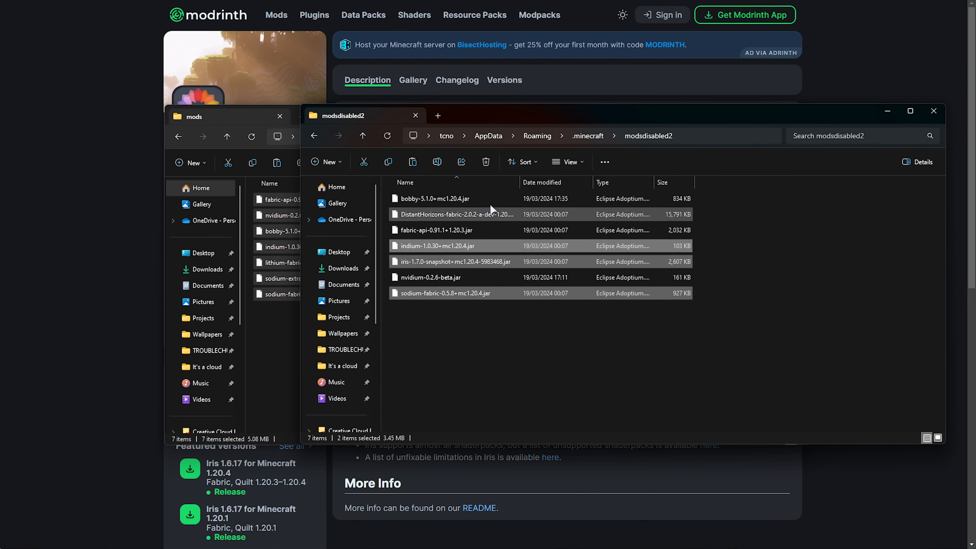
{"action": "left_click", "coordinate": [445, 293]}
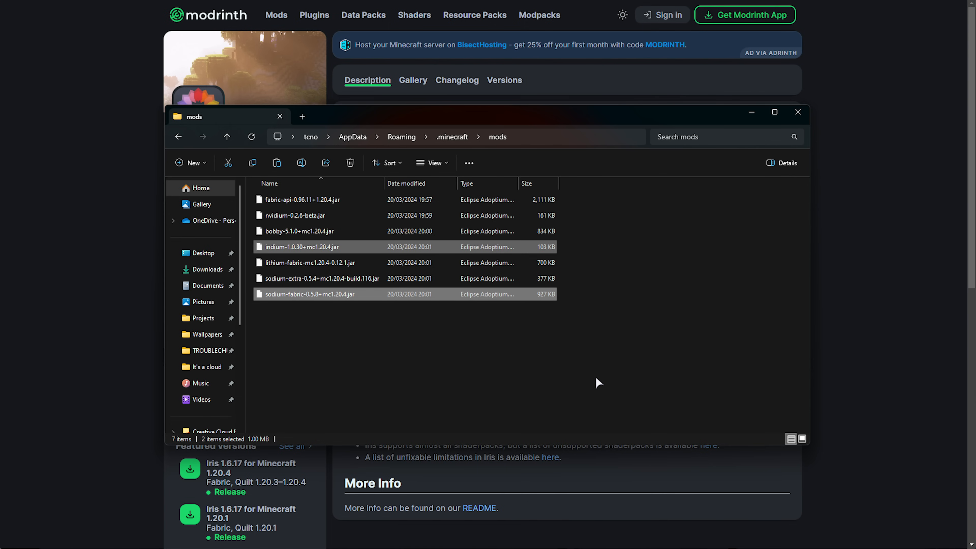
{"action": "mouse_move", "coordinate": [609, 271]}
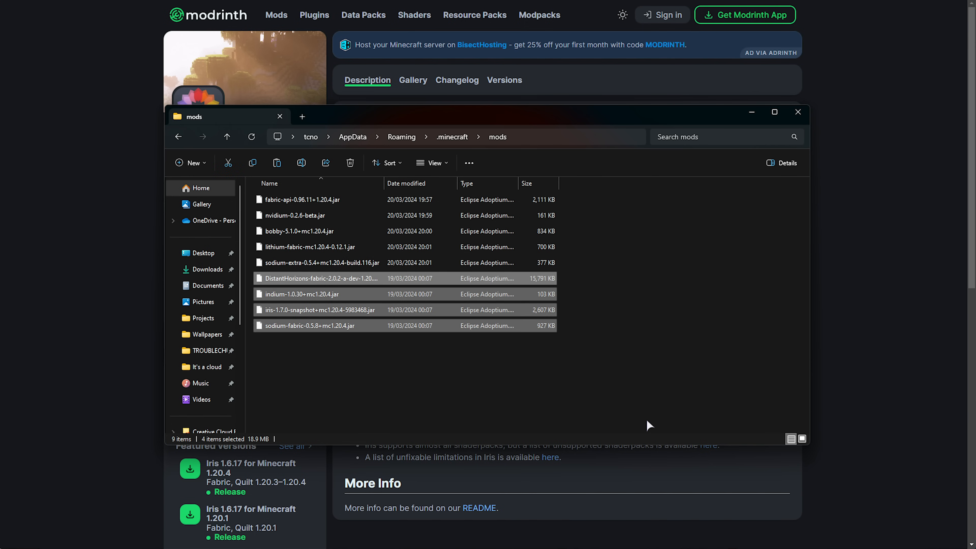
{"action": "mouse_move", "coordinate": [643, 379]}
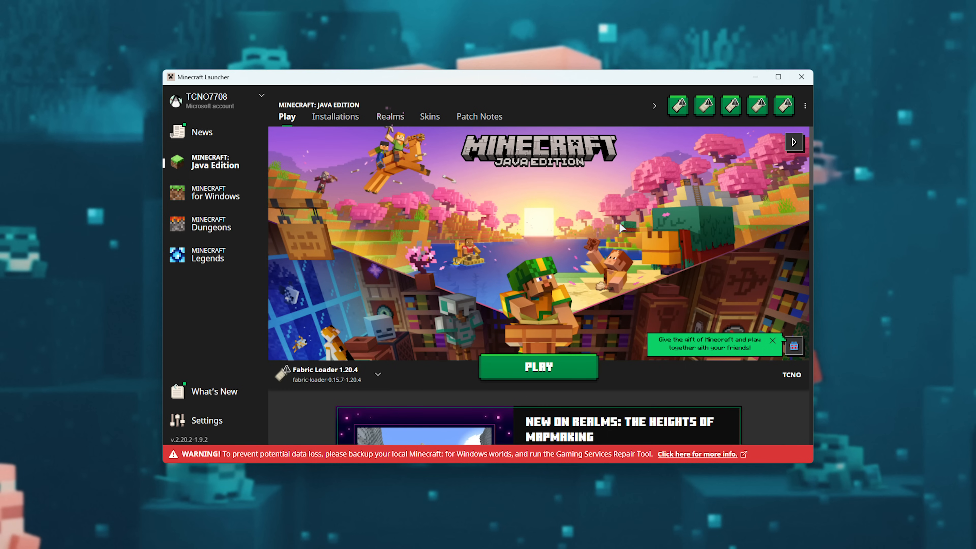
{"action": "mouse_move", "coordinate": [605, 263]}
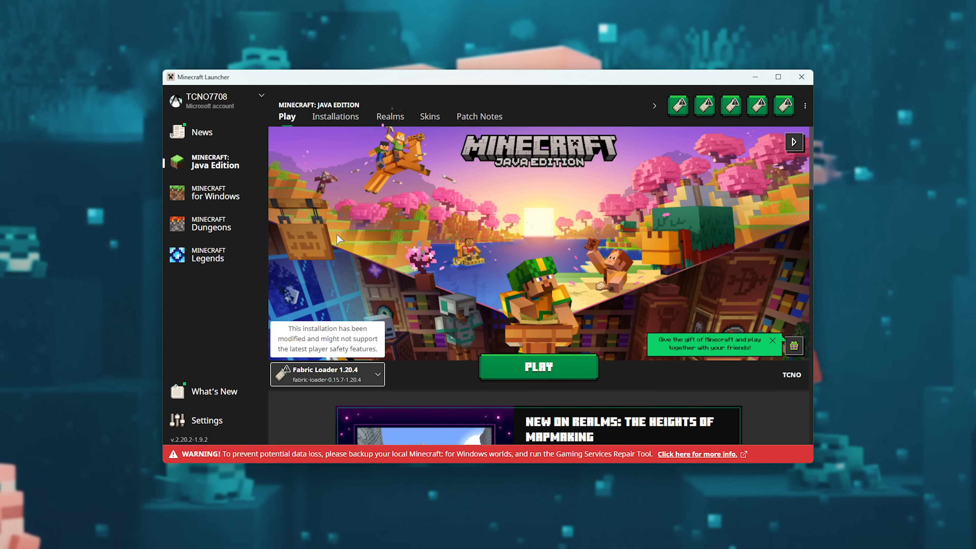
- Edit the Fabric Loader 1.20.4 installation and expand More Options to view JVM arguments
{"action": "left_click", "coordinate": [335, 116]}
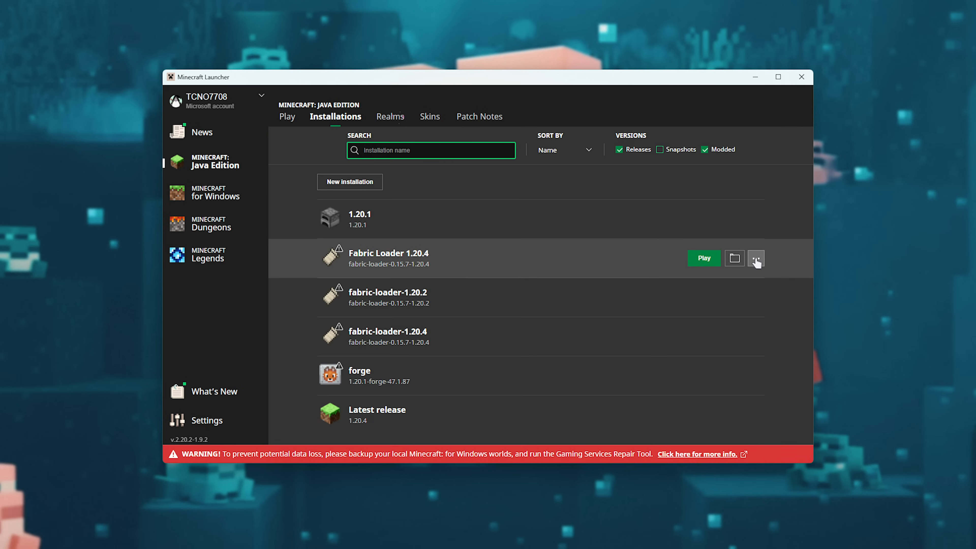
{"action": "left_click", "coordinate": [756, 258]}
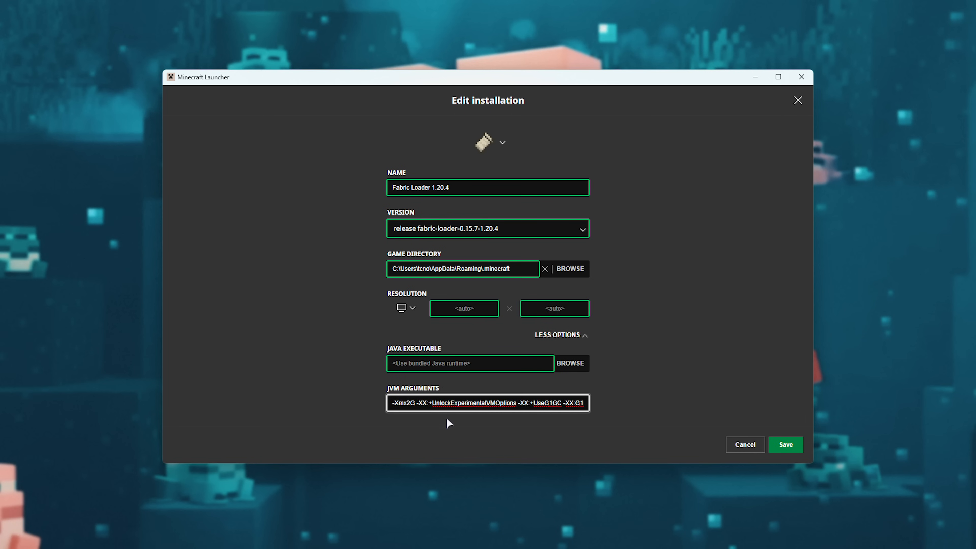
{"action": "left_click", "coordinate": [411, 402]}
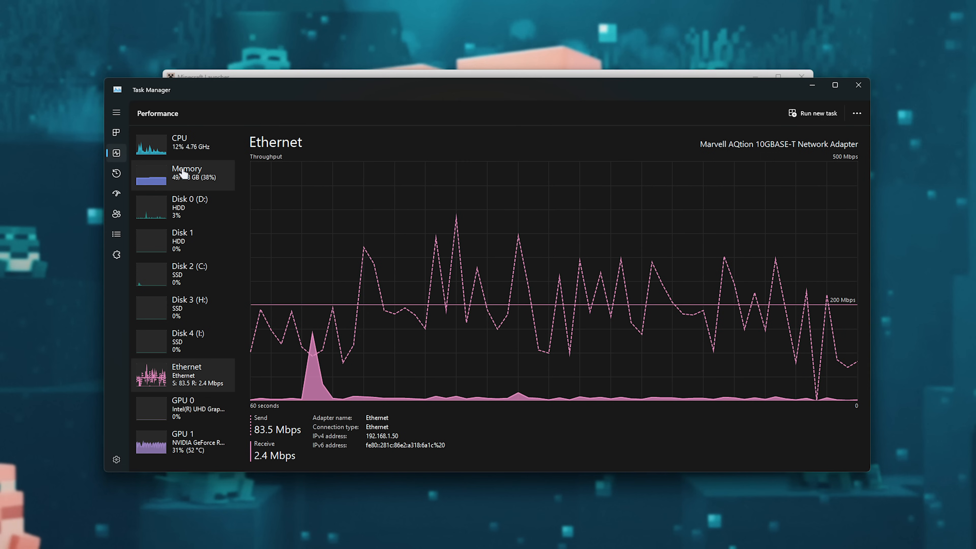
- View the system memory details in Task Manager's Performance page
{"action": "left_click", "coordinate": [187, 172]}
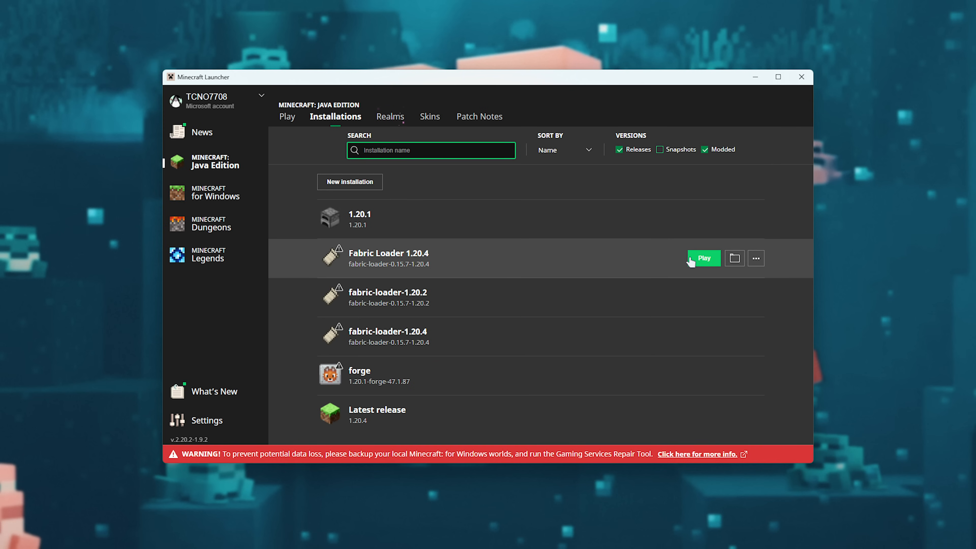
- Launch Fabric Loader 1.20.4, review the Nvidium video options, and return to the title menu
{"action": "left_click", "coordinate": [703, 258]}
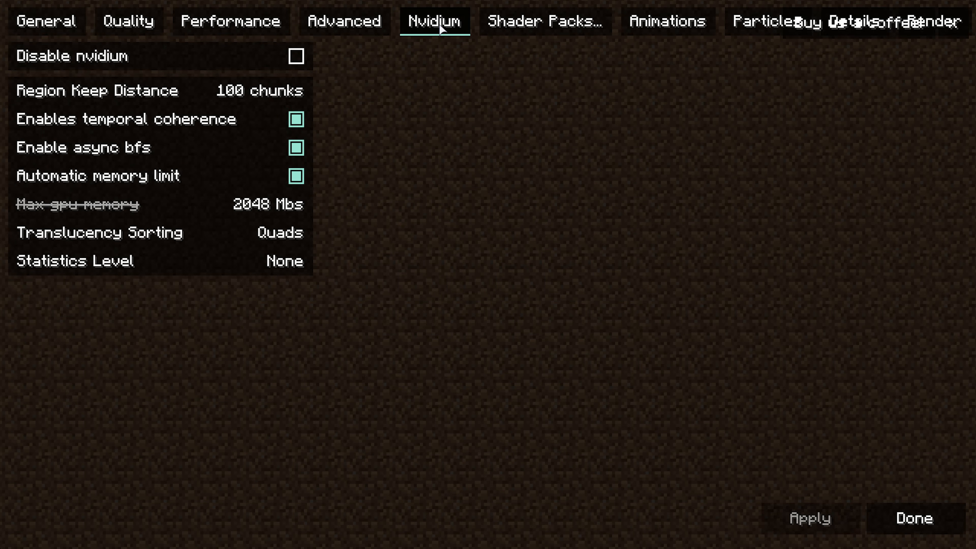
{"action": "mouse_move", "coordinate": [141, 65]}
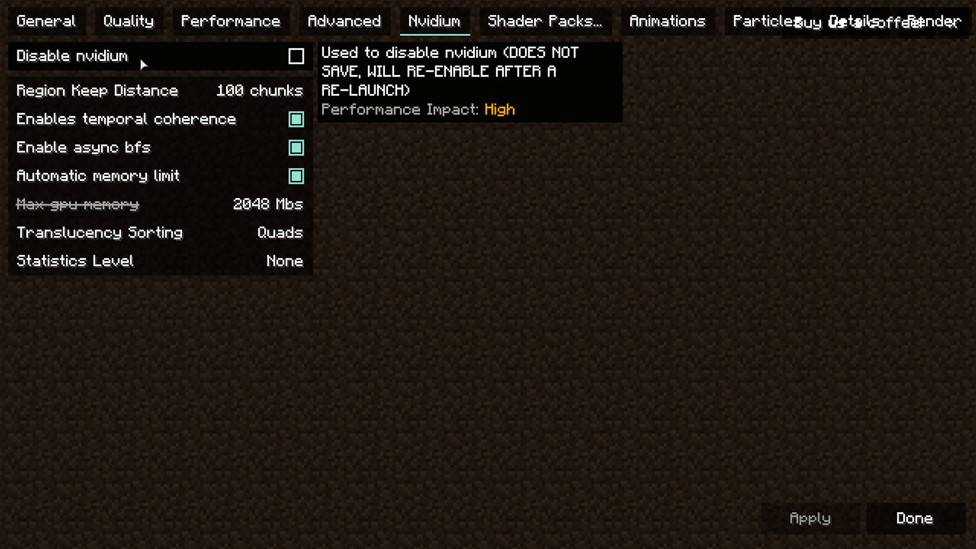
{"action": "mouse_move", "coordinate": [249, 277]}
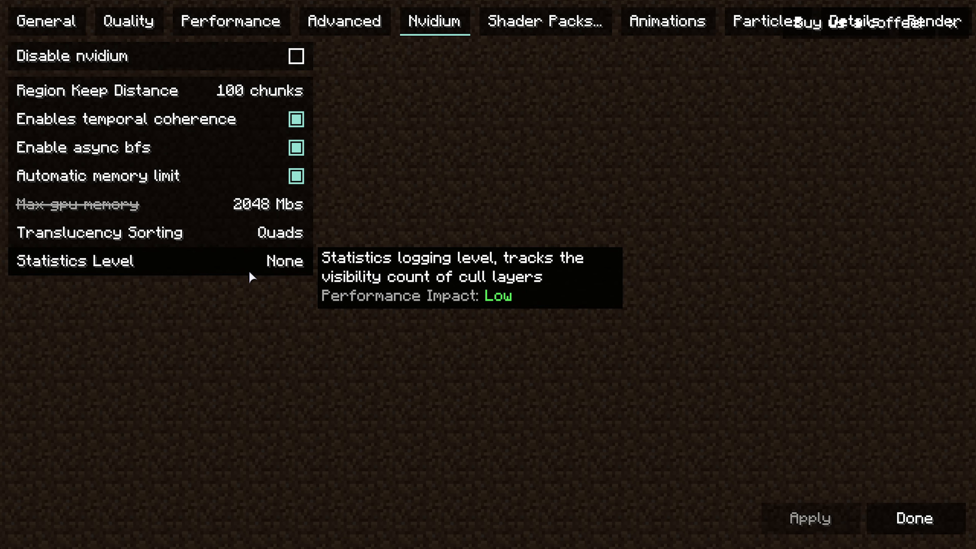
{"action": "mouse_move", "coordinate": [559, 28]}
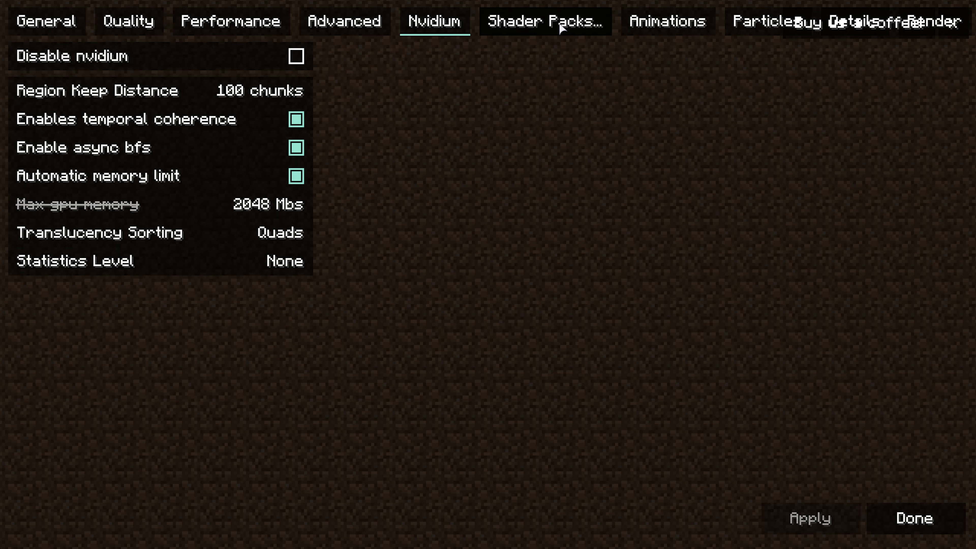
{"action": "left_click", "coordinate": [543, 20]}
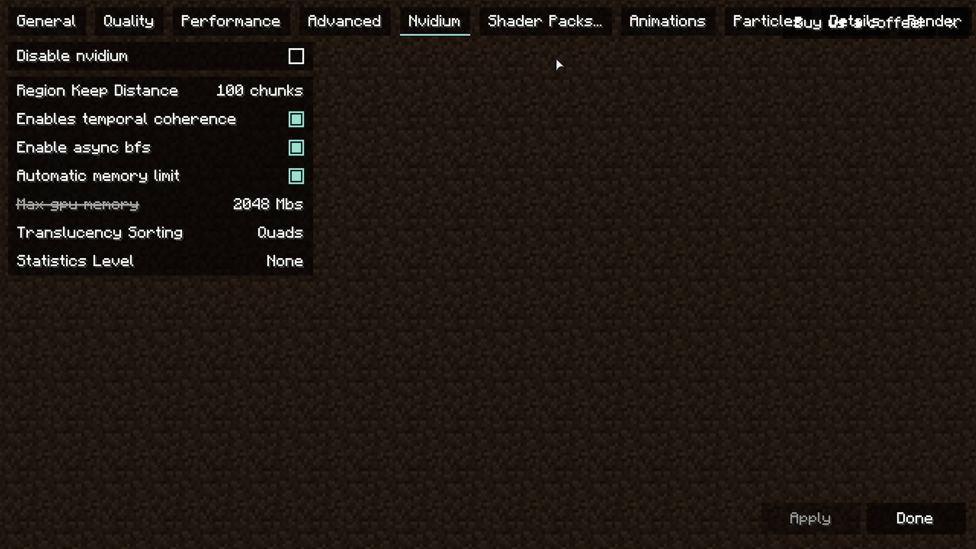
{"action": "left_click", "coordinate": [911, 518]}
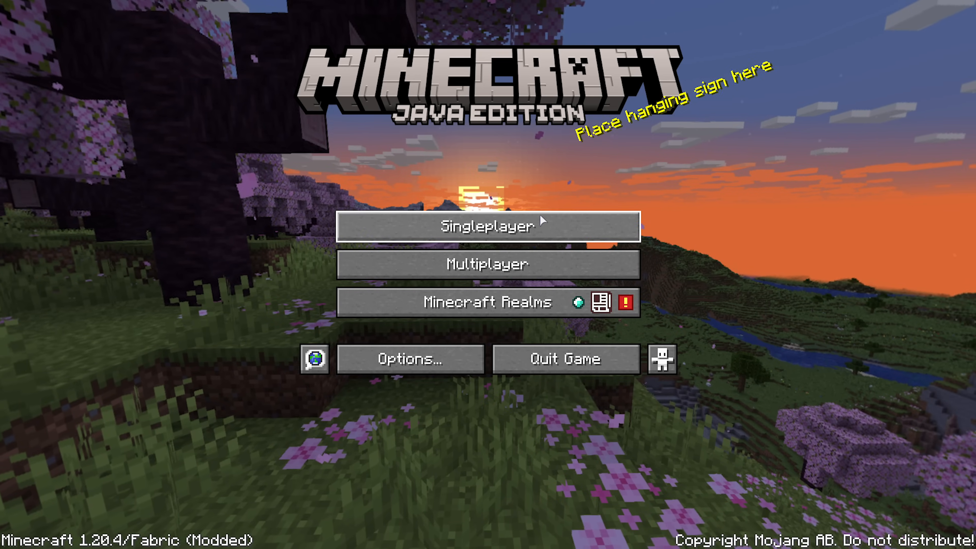
- Load the Horizons singleplayer world, check the F3 debug overlay, and bring up Video Settings
{"action": "left_click", "coordinate": [487, 225]}
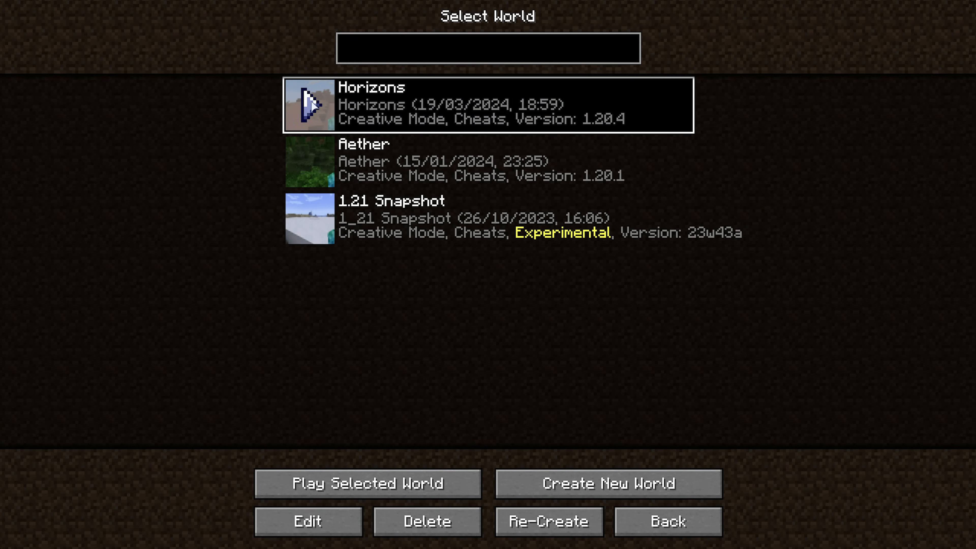
{"action": "left_click", "coordinate": [366, 482]}
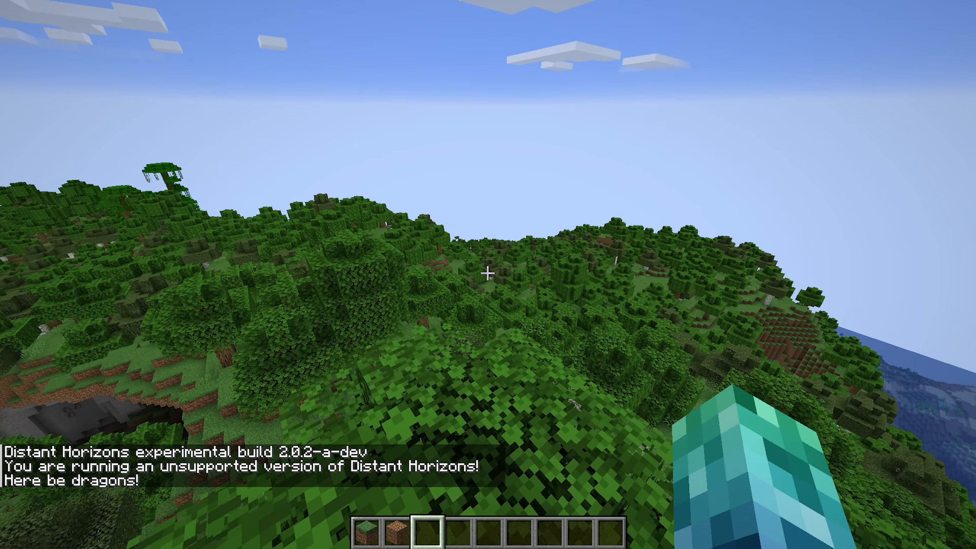
{"action": "key", "text": "F3"}
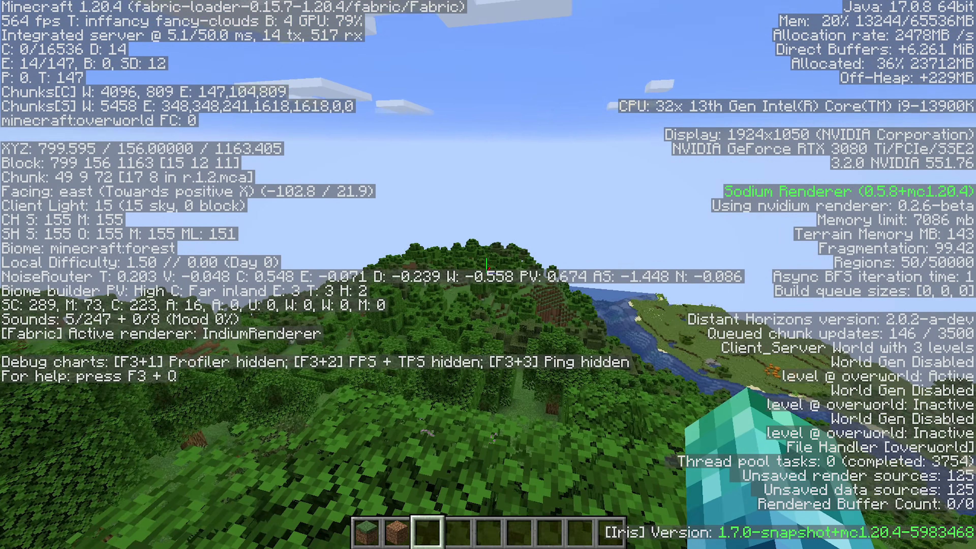
{"action": "key", "text": "F3"}
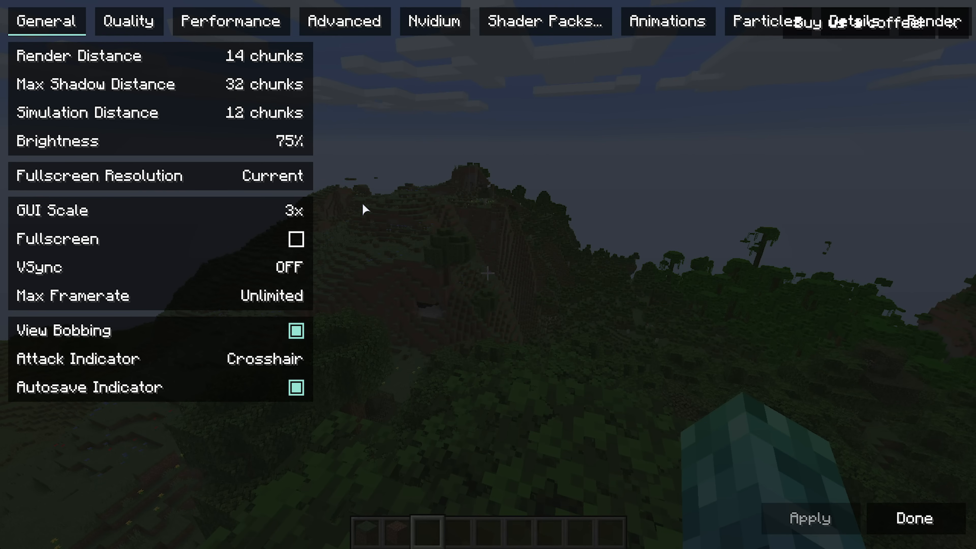
{"action": "mouse_move", "coordinate": [435, 21]}
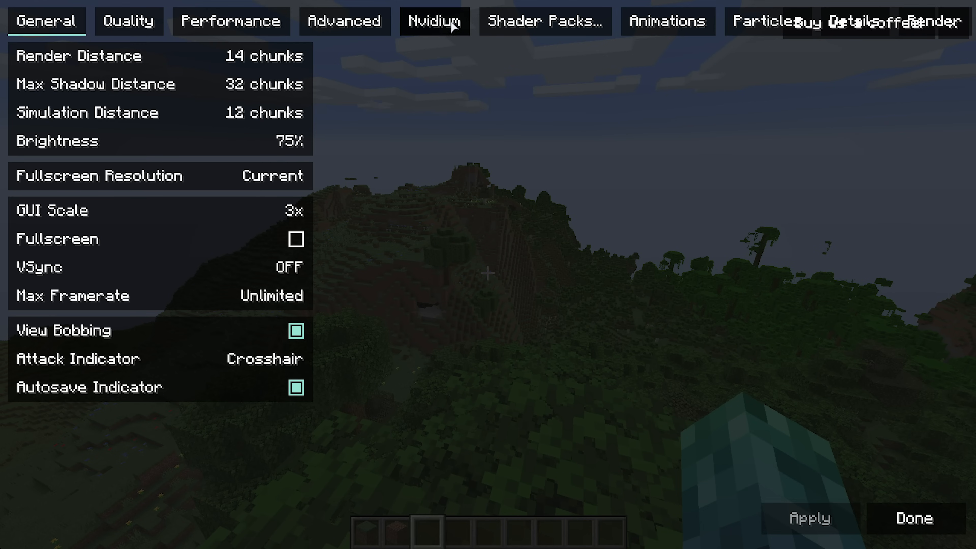
- Review the Nvidium rendering options and close the video settings back to the world
{"action": "left_click", "coordinate": [433, 22]}
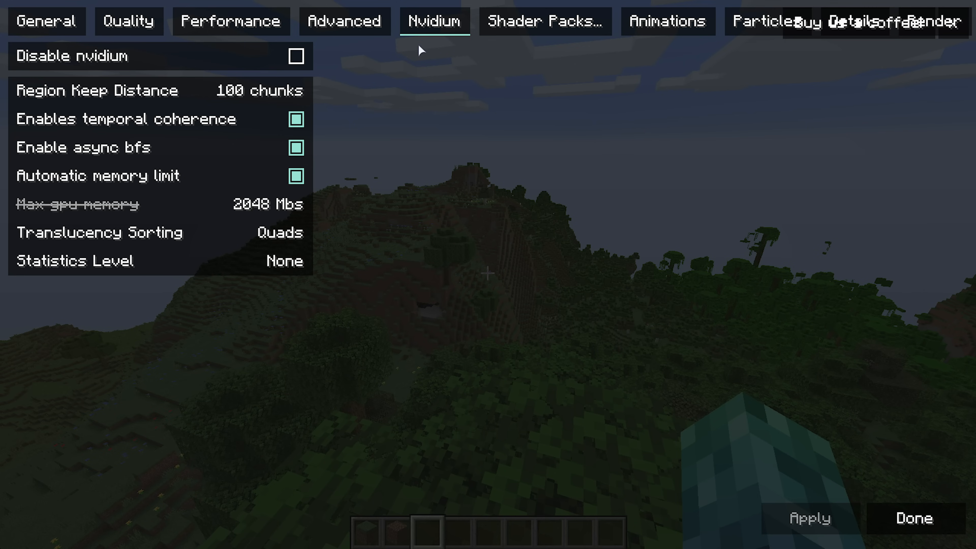
{"action": "mouse_move", "coordinate": [377, 66]}
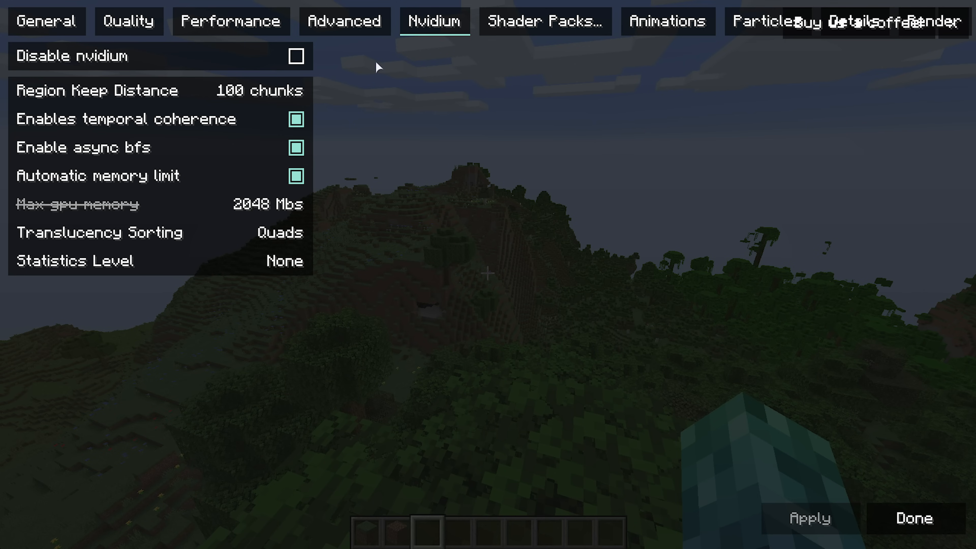
{"action": "mouse_move", "coordinate": [380, 65]}
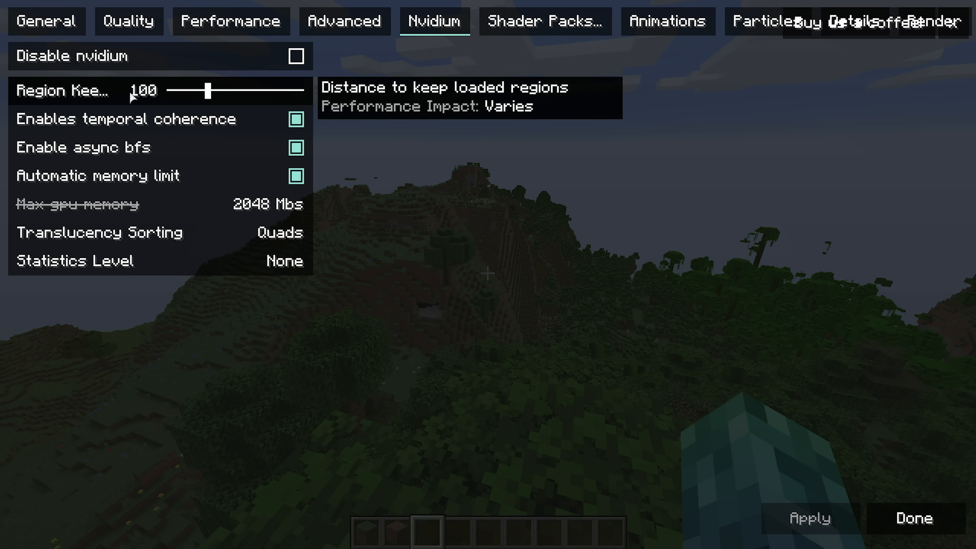
{"action": "mouse_move", "coordinate": [149, 119]}
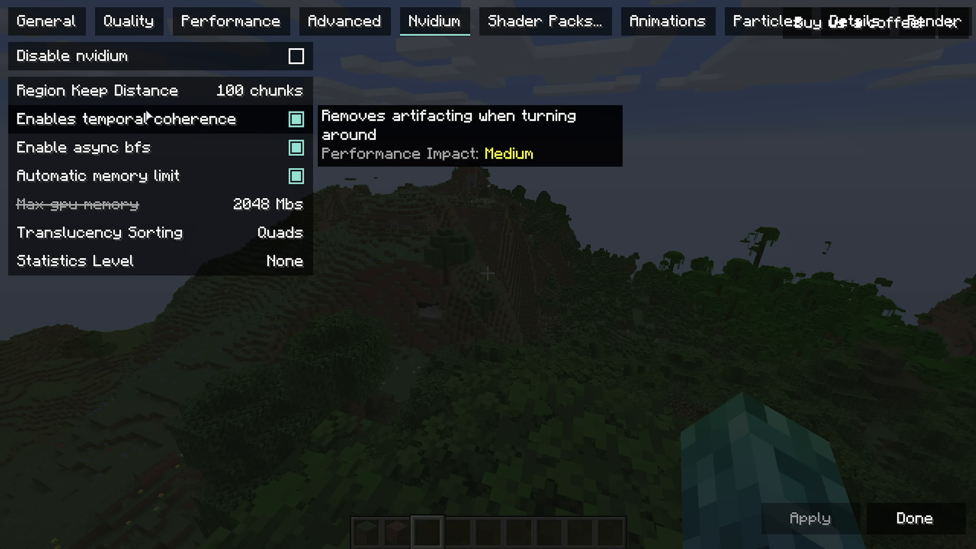
{"action": "left_click", "coordinate": [912, 517]}
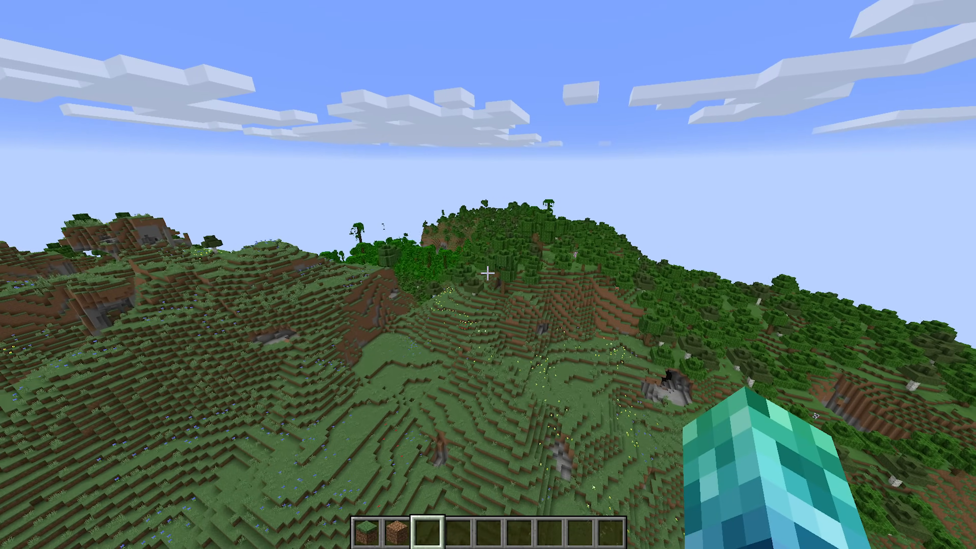
{"action": "mouse_move", "coordinate": [488, 274]}
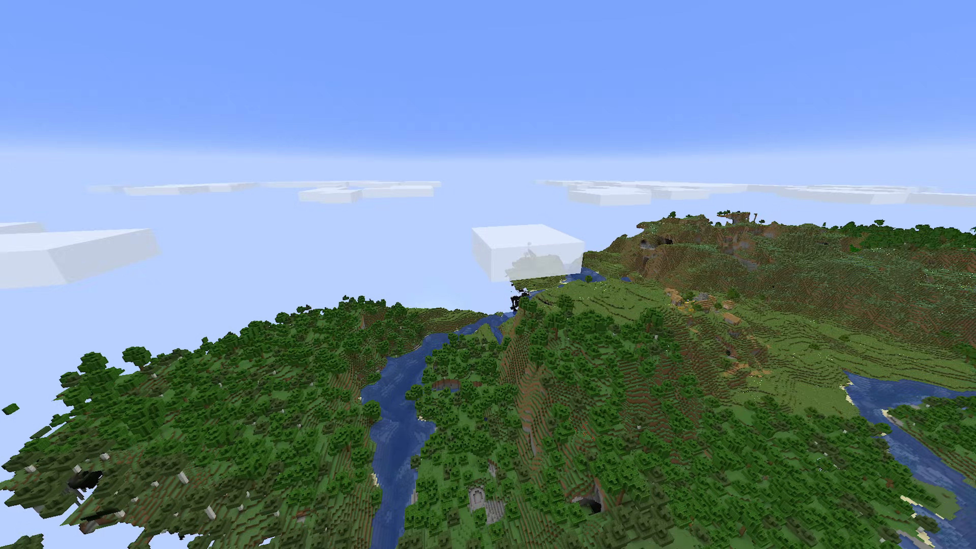
{"action": "mouse_move", "coordinate": [488, 275]}
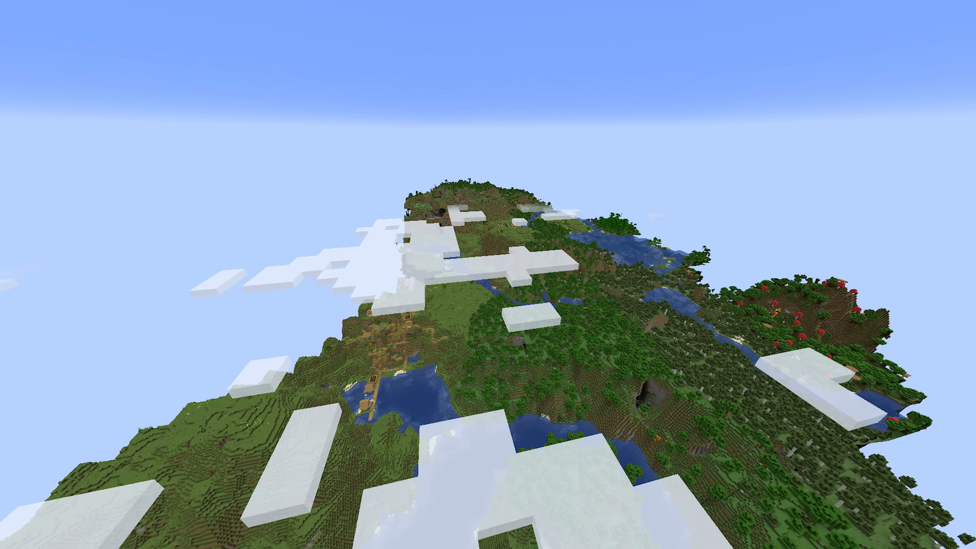
- Show the F3 debug readout confirming Nvidium and Distant Horizons, then hide it
{"action": "key", "text": "F3"}
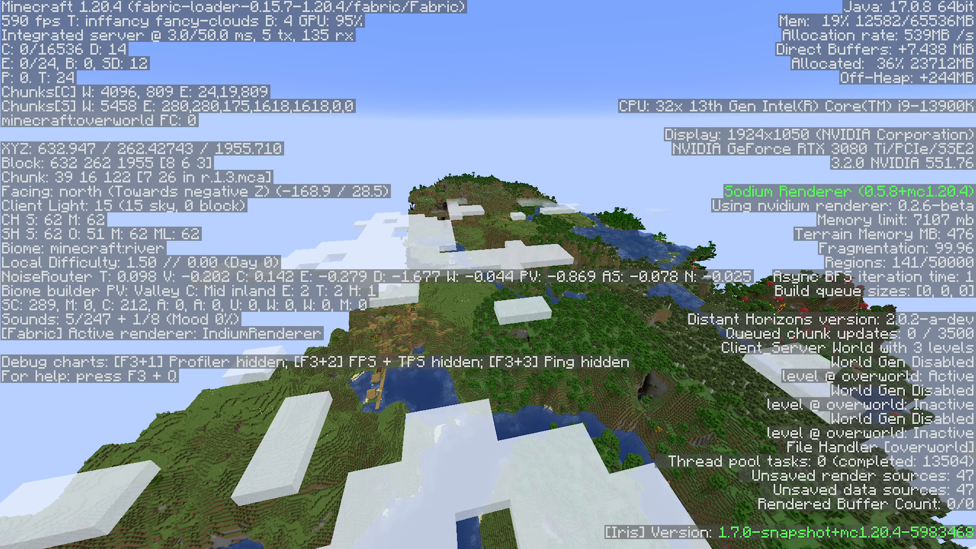
{"action": "key", "text": "F3"}
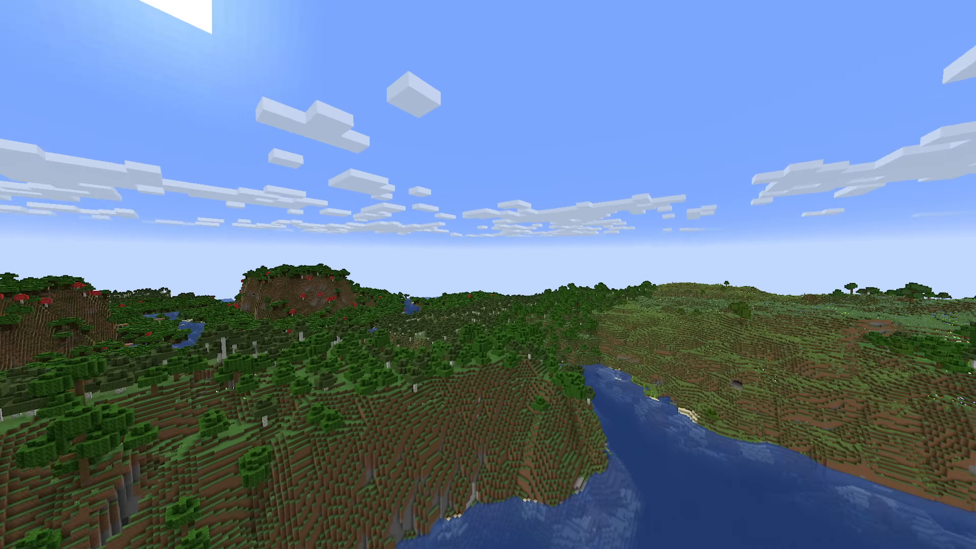
{"action": "mouse_move", "coordinate": [487, 275]}
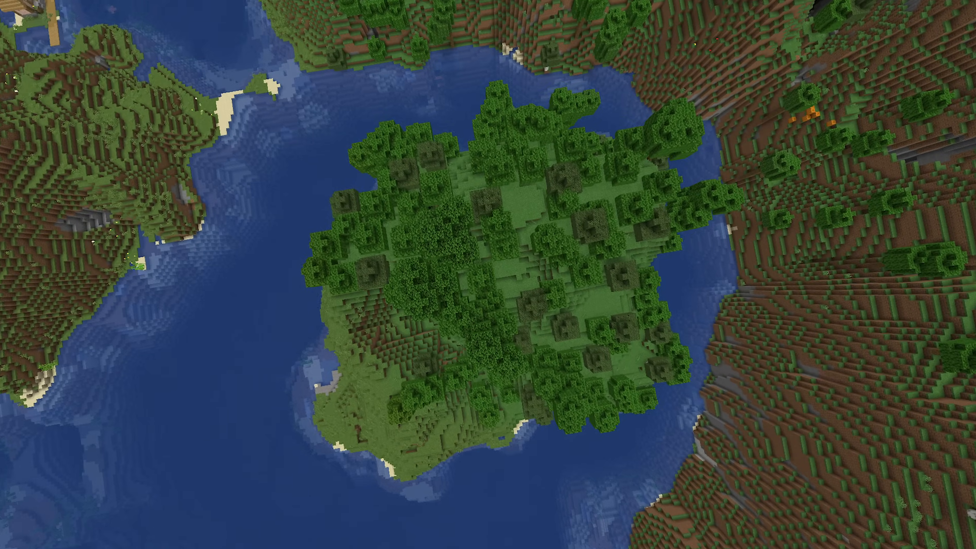
- Pause the game with the Game Menu after flying over rivers and forests
{"action": "key", "text": "Escape"}
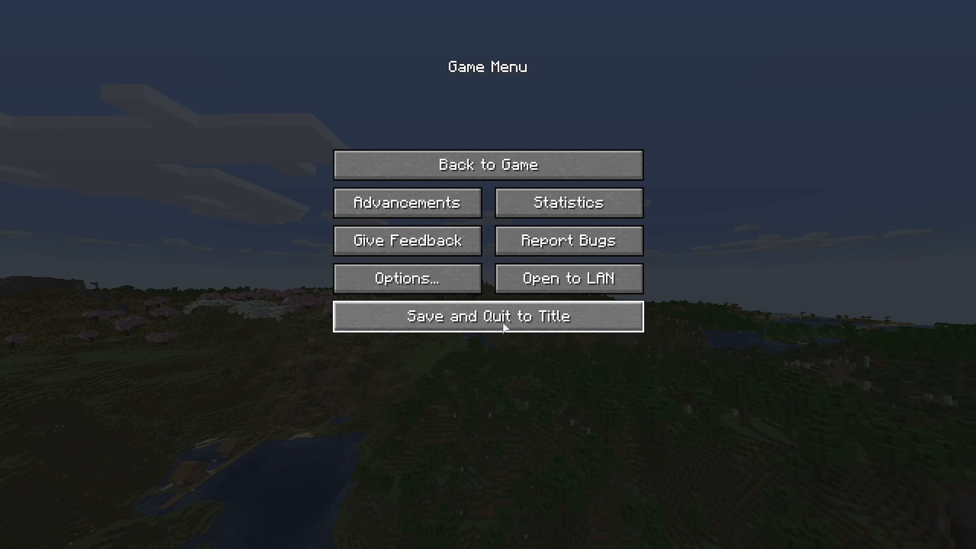
- Resume flying over the cherry groves, then view and close the Distant Horizons configuration
{"action": "left_click", "coordinate": [487, 164]}
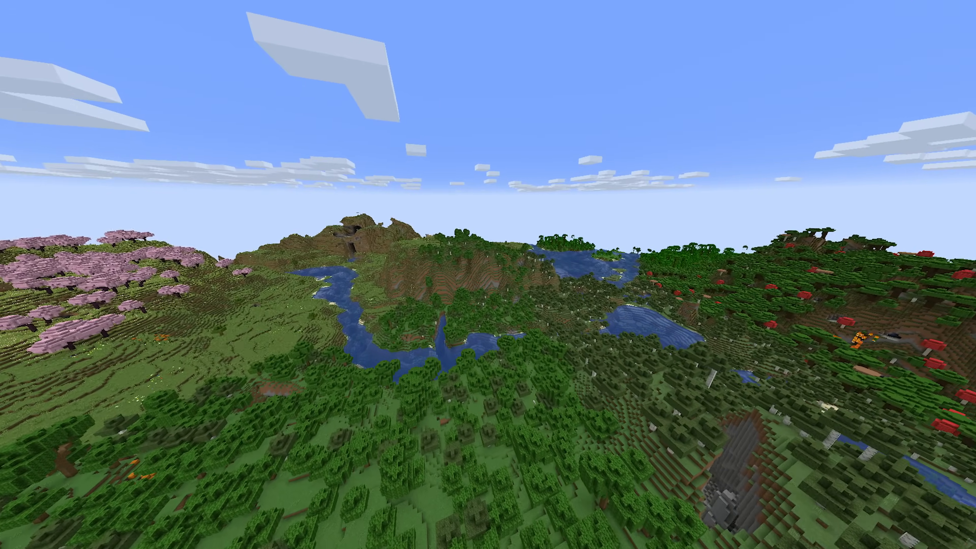
{"action": "mouse_move", "coordinate": [488, 275]}
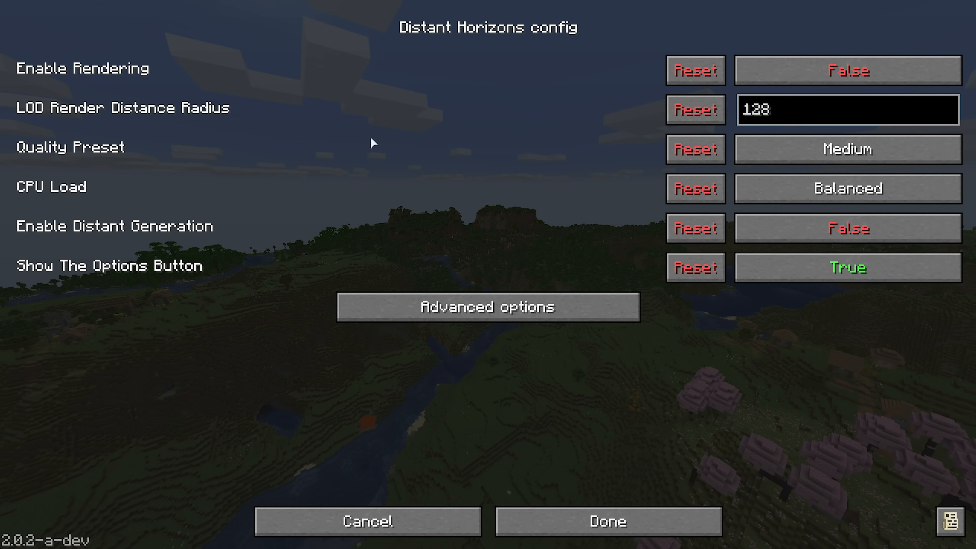
{"action": "left_click", "coordinate": [845, 228]}
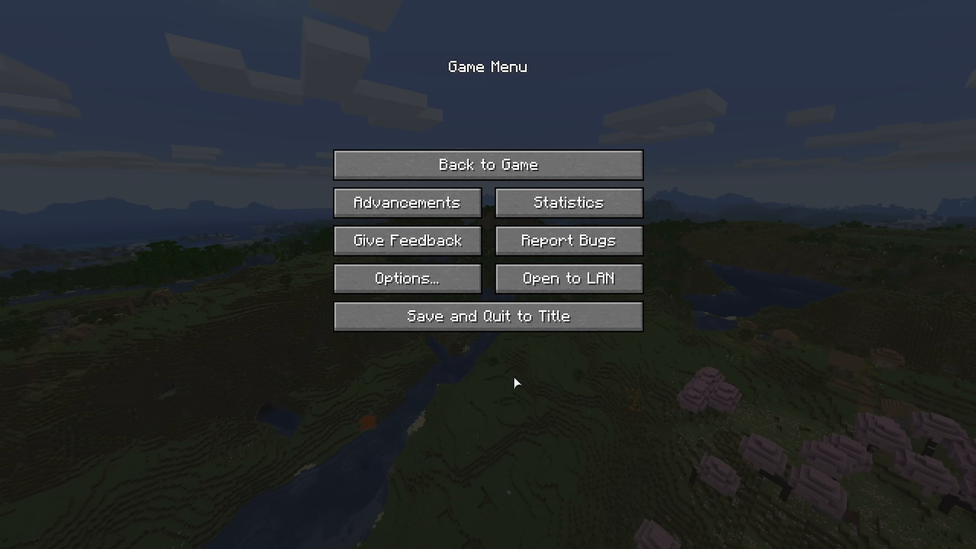
- Return to the game, flying toward the distant mountains on the horizon
{"action": "left_click", "coordinate": [487, 164]}
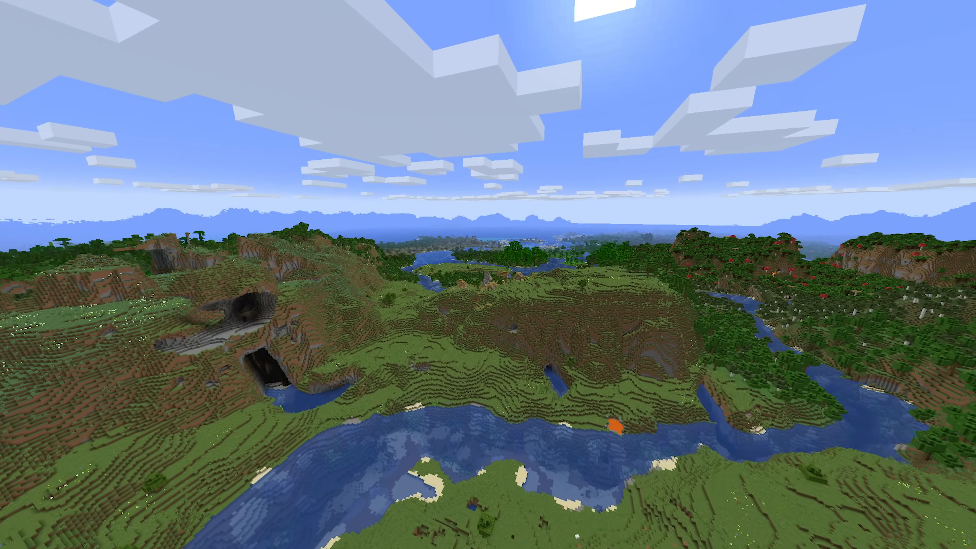
{"action": "mouse_move", "coordinate": [488, 275]}
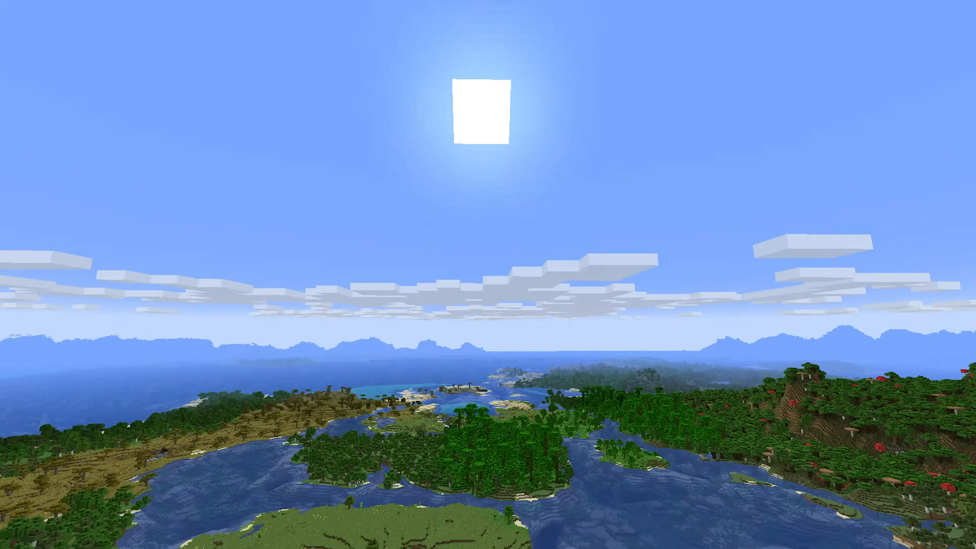
{"action": "mouse_move", "coordinate": [487, 275]}
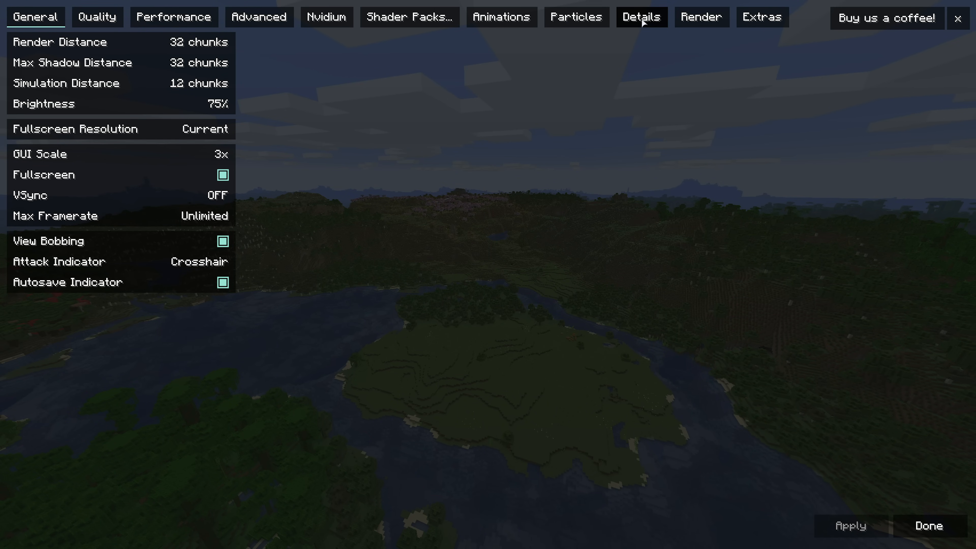
- Bring up the Iris Shader Packs list from the video settings
{"action": "left_click", "coordinate": [408, 17]}
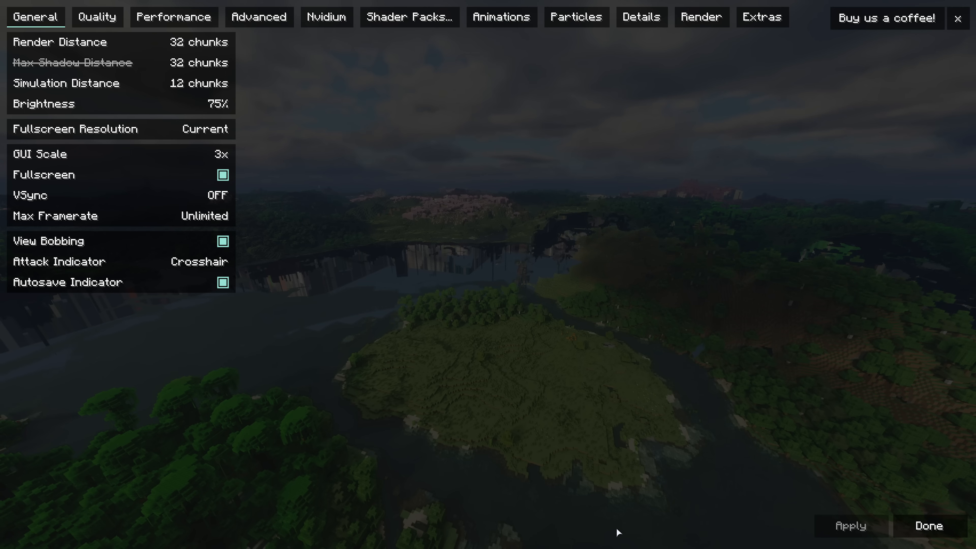
{"action": "left_click", "coordinate": [927, 525]}
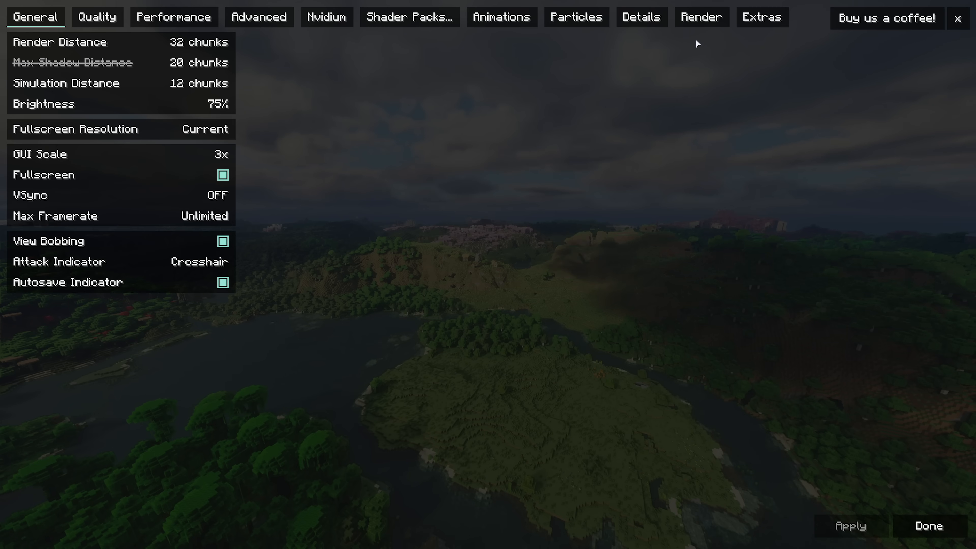
{"action": "left_click", "coordinate": [408, 16]}
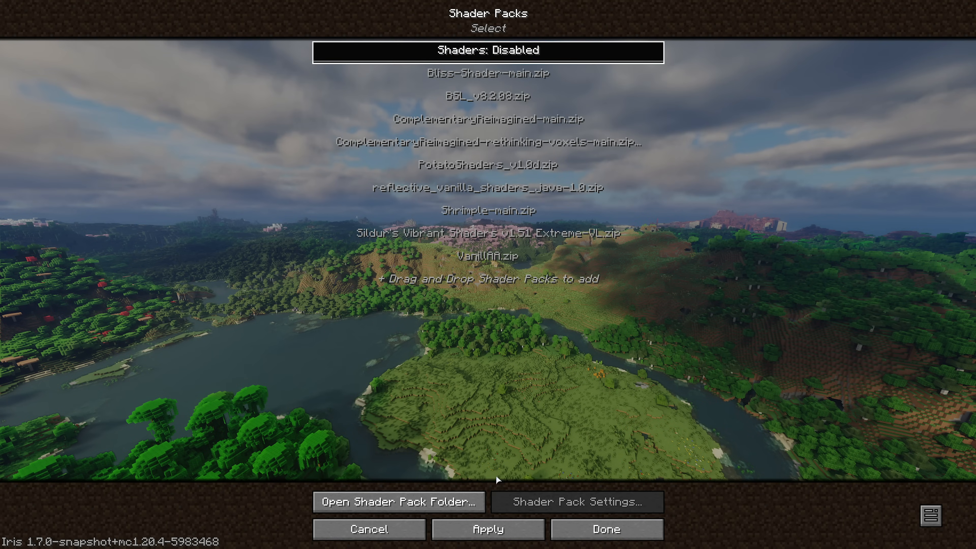
- Select Shaders: Disabled and return to the world with vanilla lighting
{"action": "left_click", "coordinate": [605, 529]}
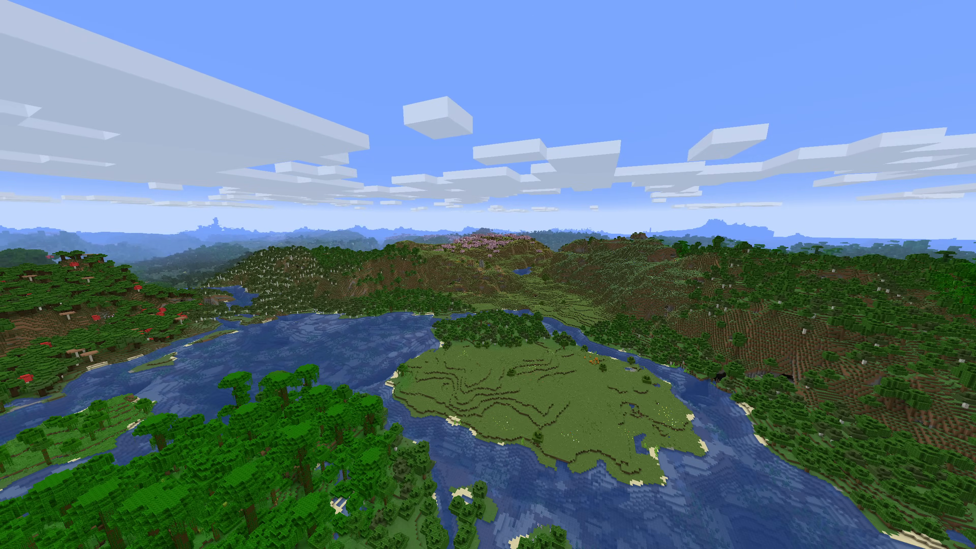
{"action": "mouse_move", "coordinate": [488, 274]}
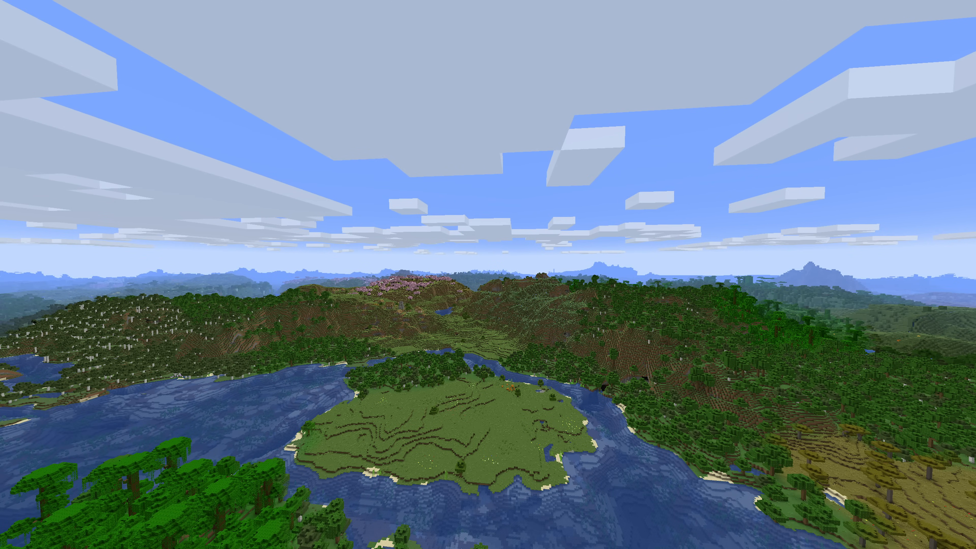
{"action": "mouse_move", "coordinate": [488, 275]}
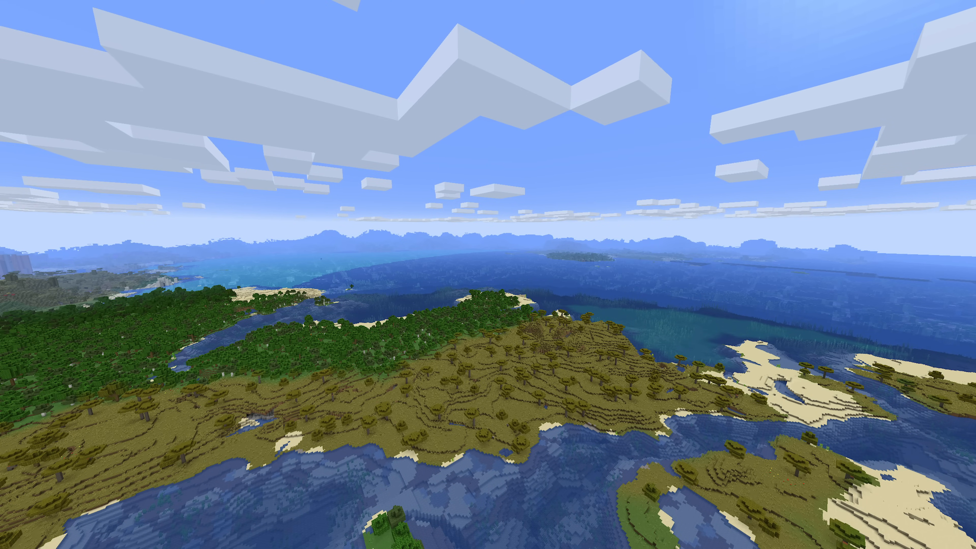
{"action": "mouse_move", "coordinate": [488, 274]}
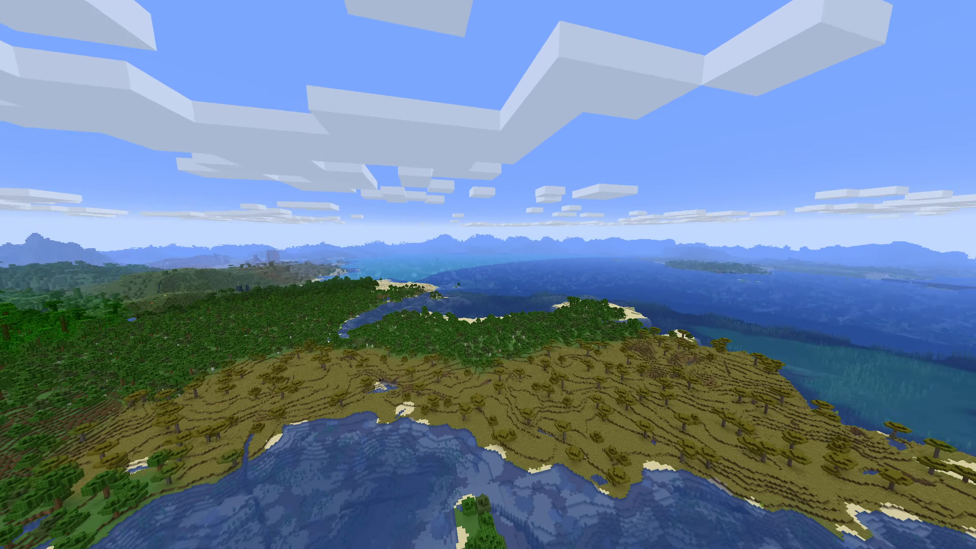